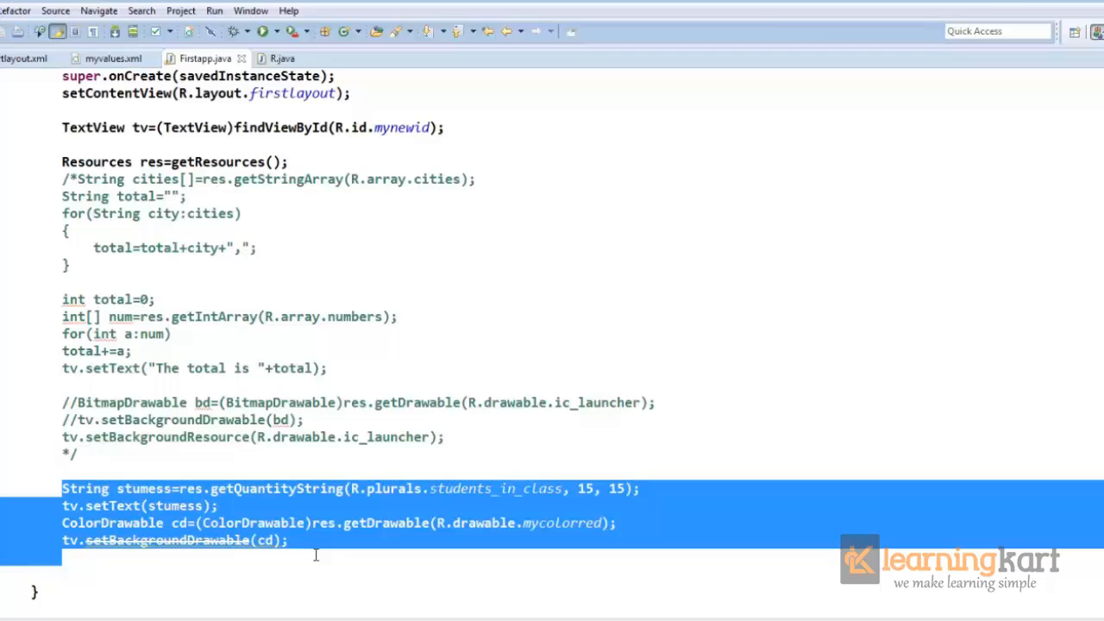
mouse_move(144, 469)
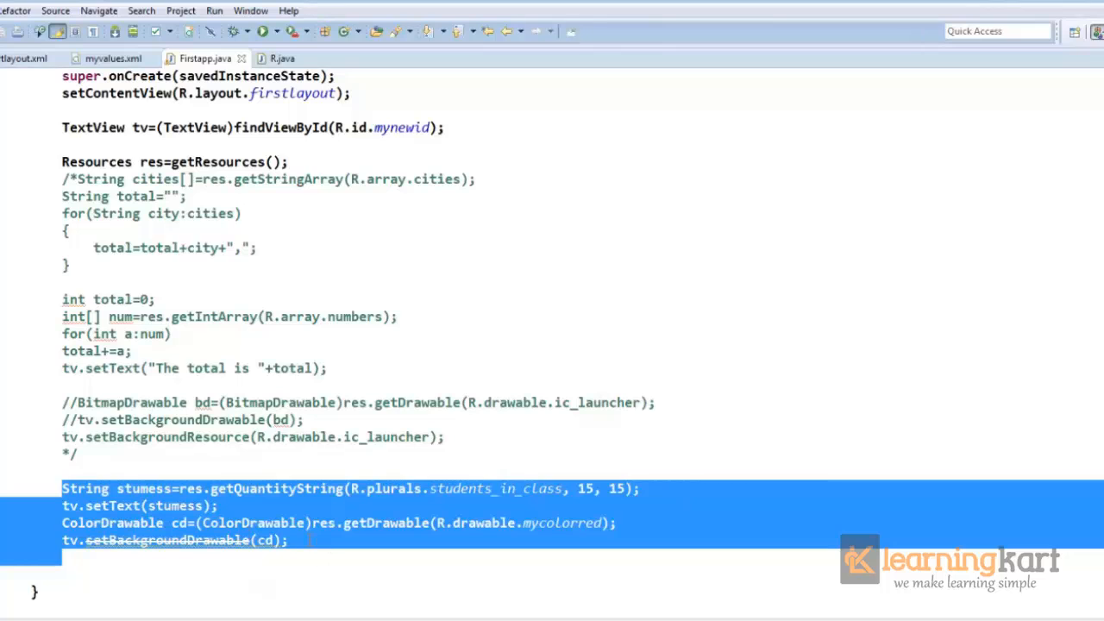
- Move the block comment's closing */ to after tv.setBackgroundDrawable(cd);
click(100, 457)
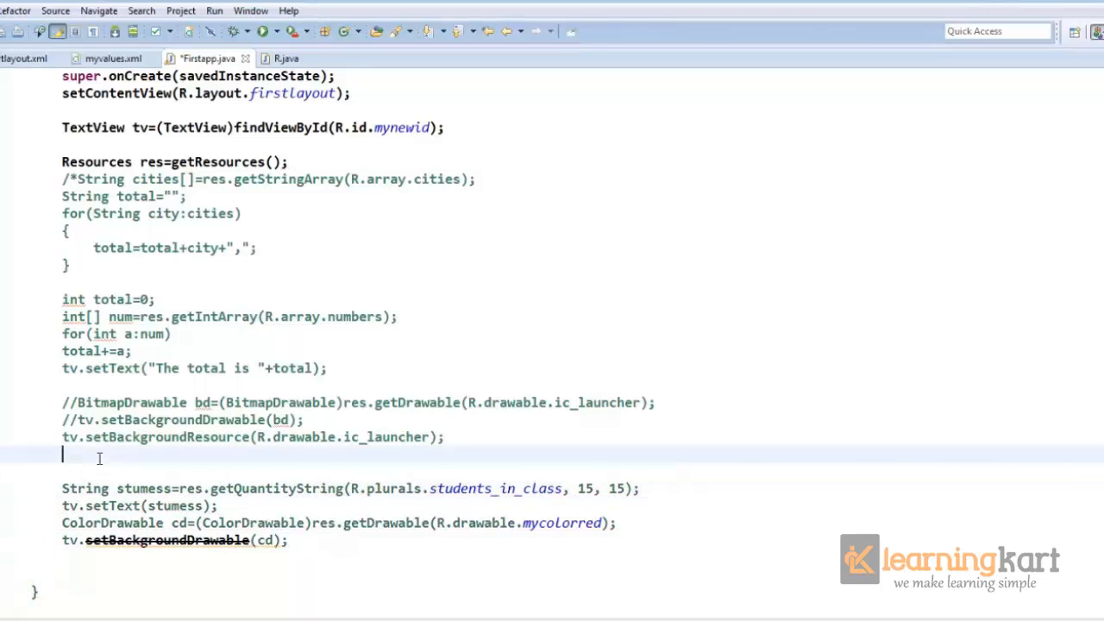
text(*/)
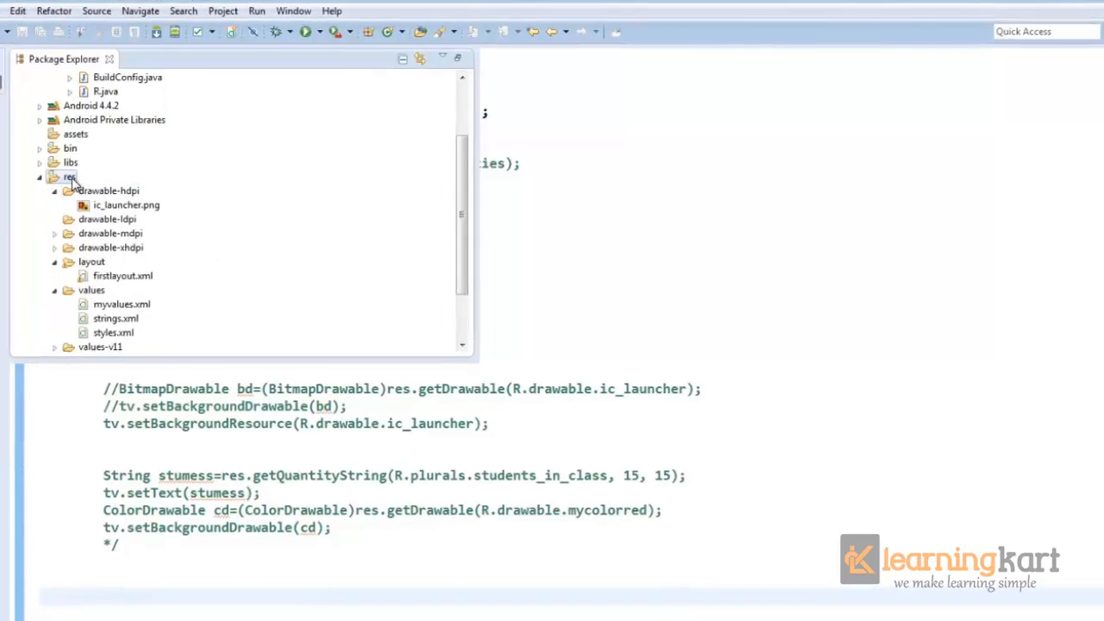
- Create a new folder named 'color' under res
right_click(70, 177)
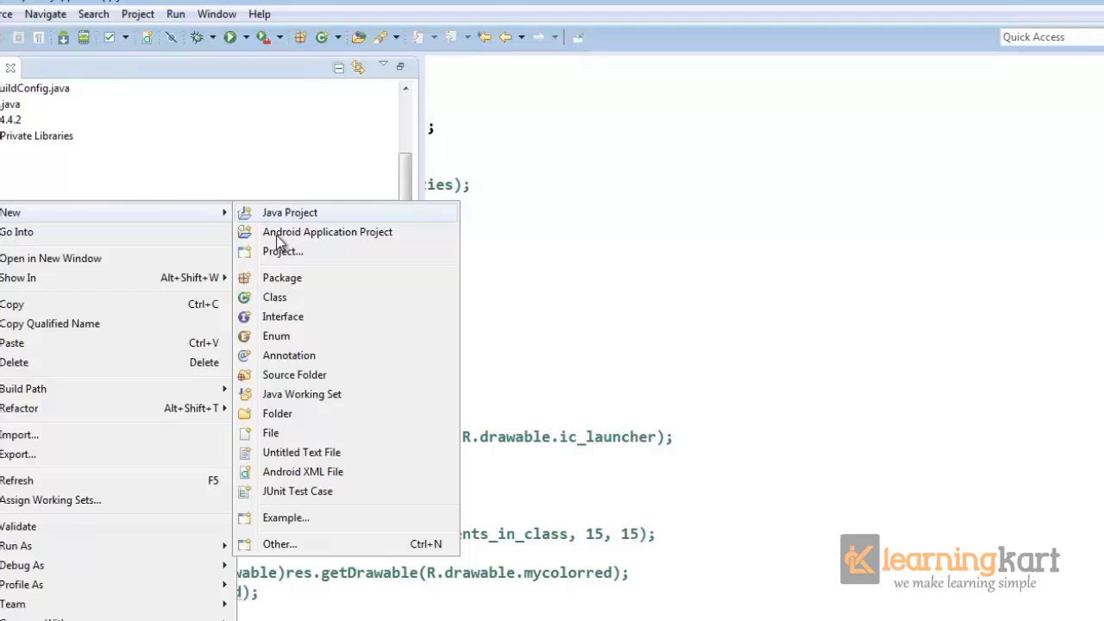
click(277, 413)
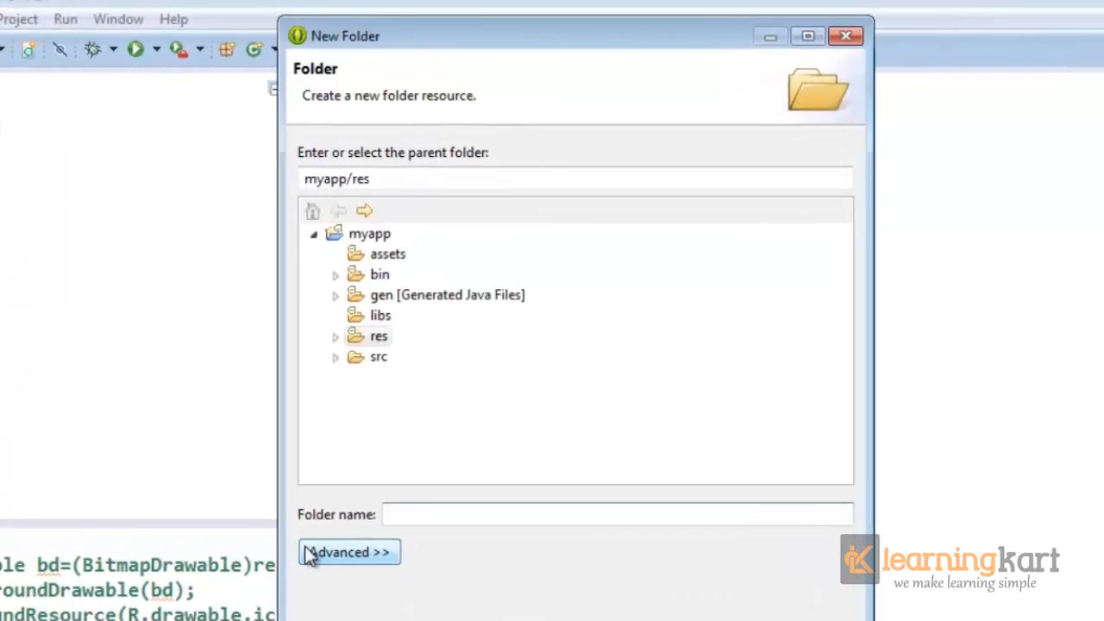
text(color)
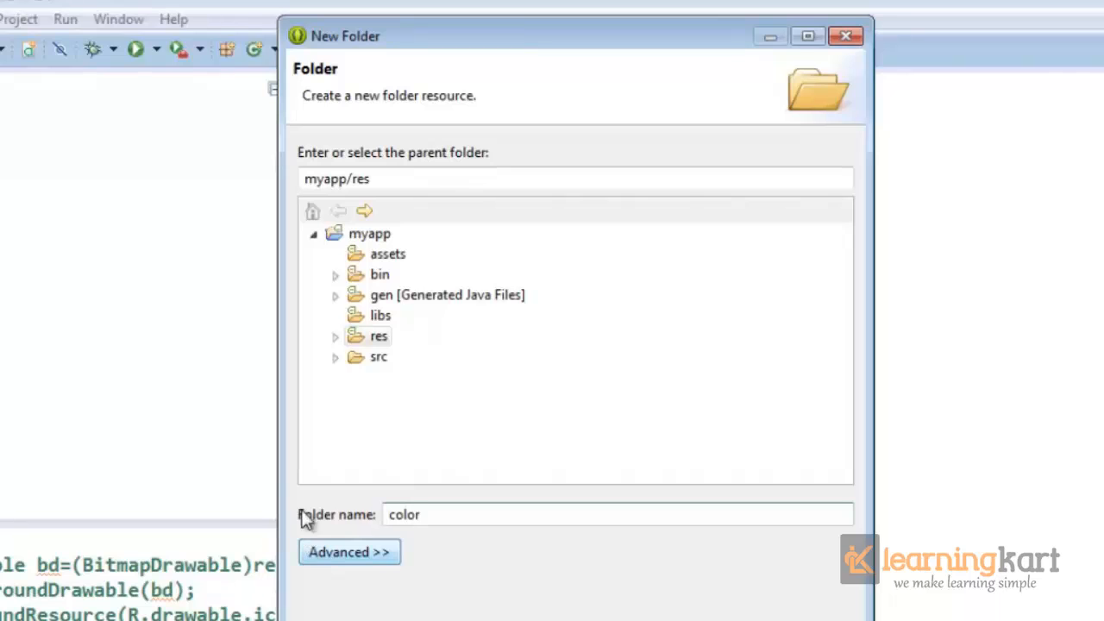
click(845, 35)
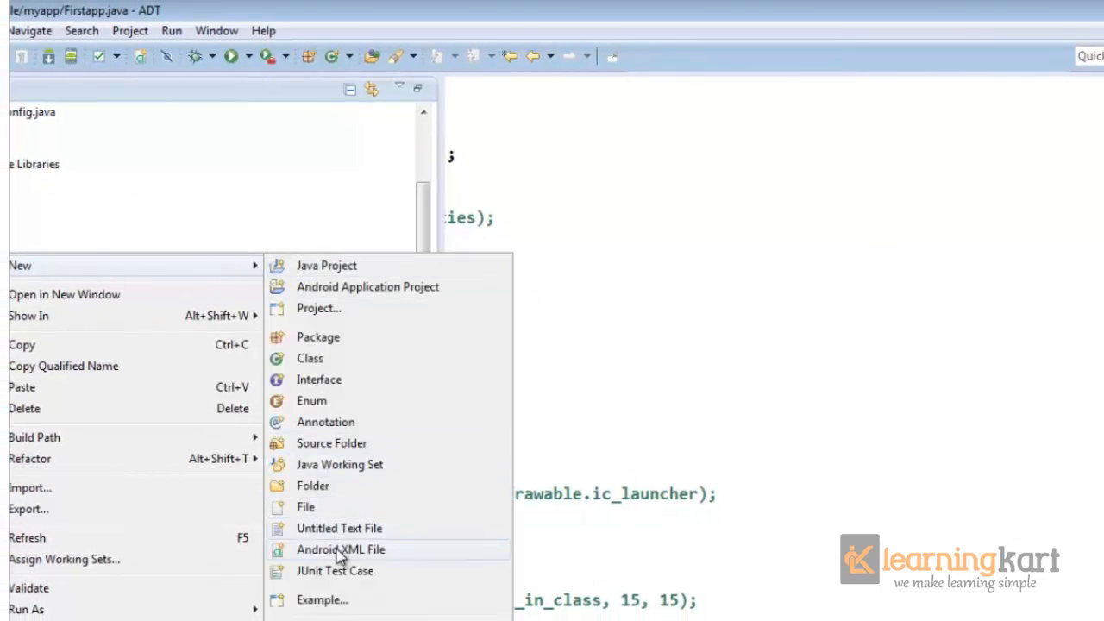
- Add a Color List Android XML file named mycolors to the color folder
click(340, 550)
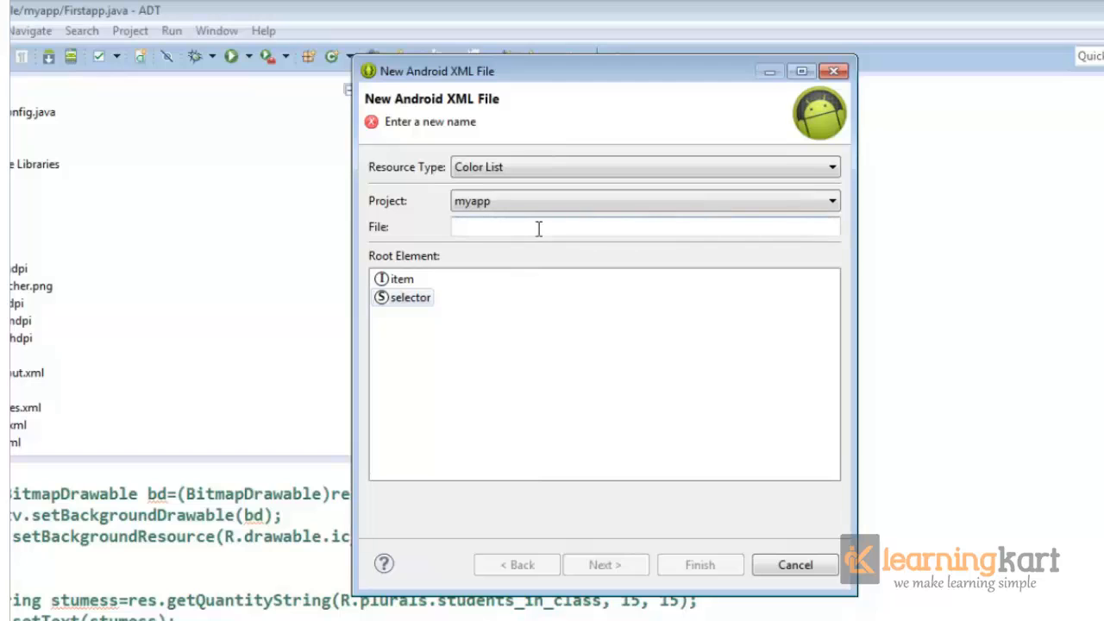
text(mycolors)
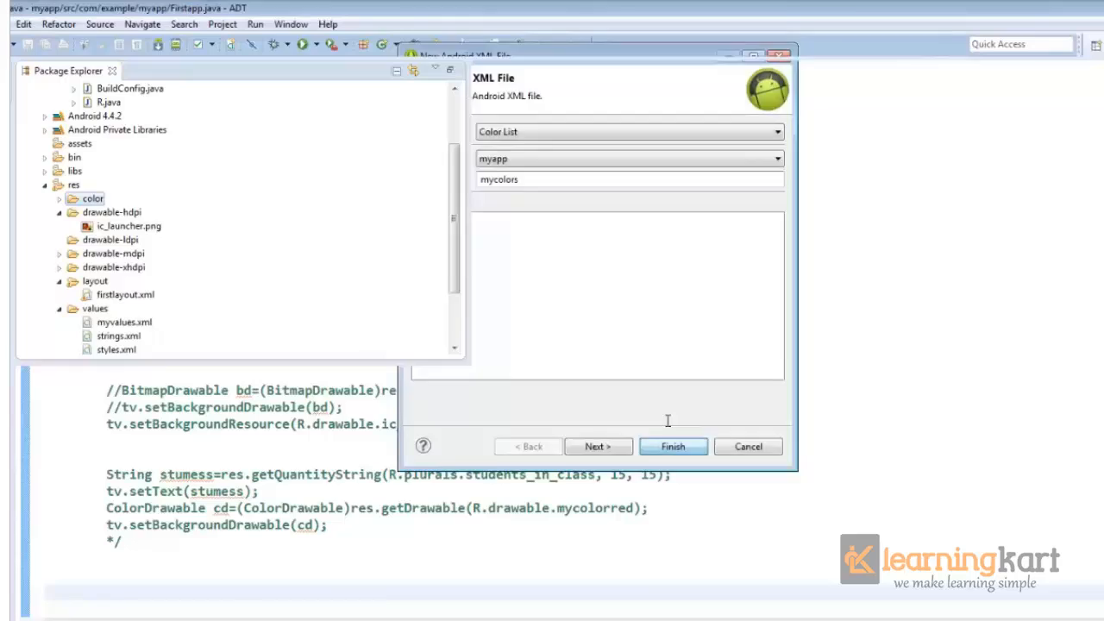
click(673, 446)
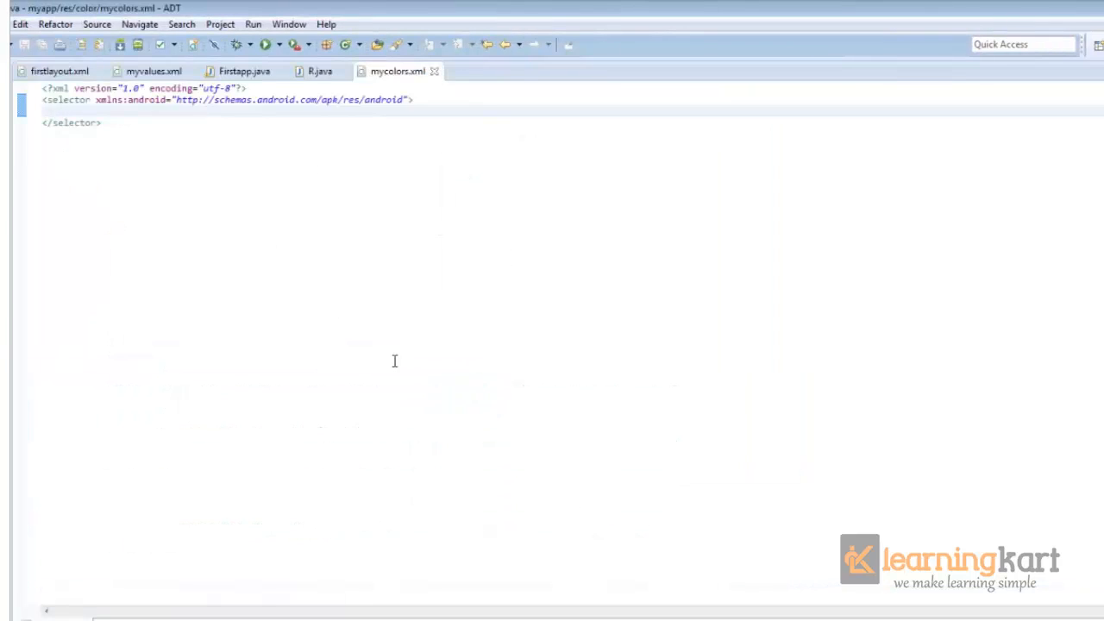
- Add a pressed-state #f00 item and a default #0f0 item to the selector, and save
text(<item />)
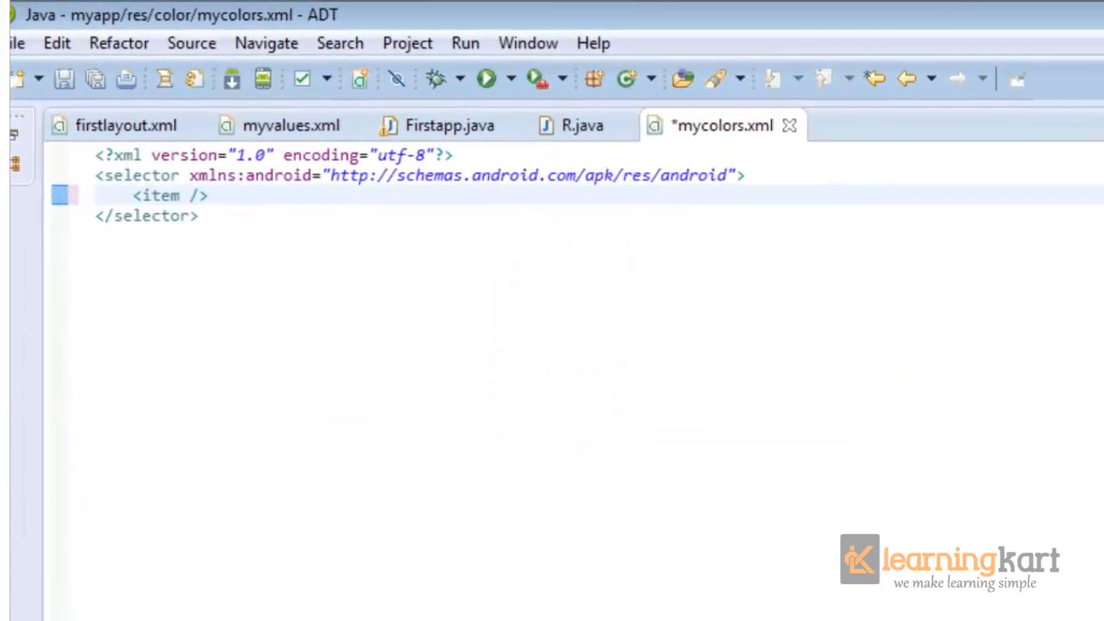
text(android:)
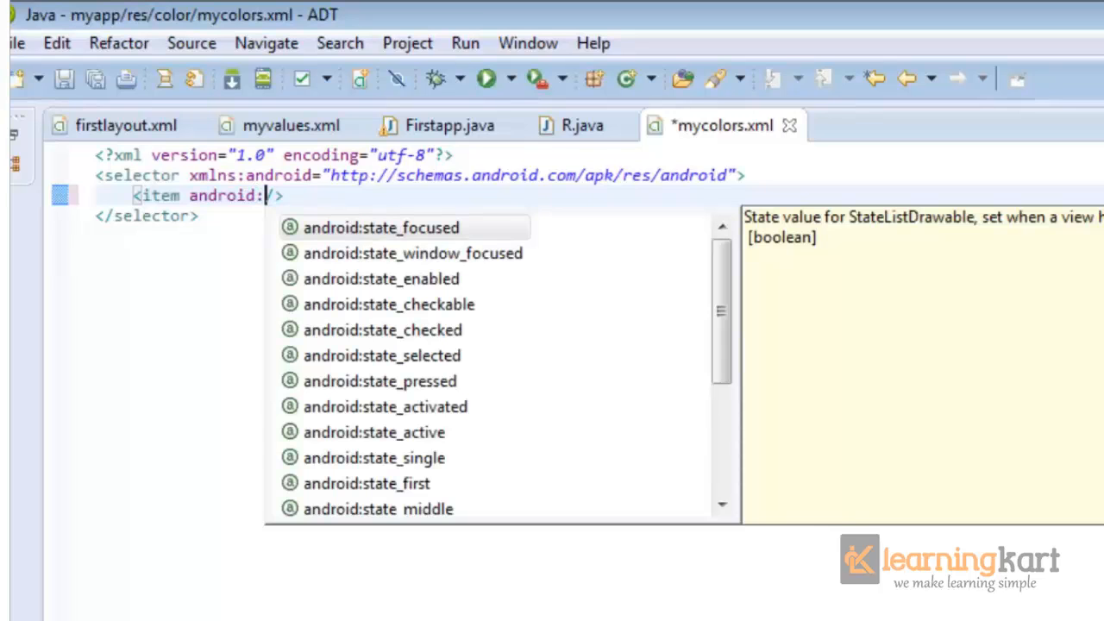
mouse_move(380, 381)
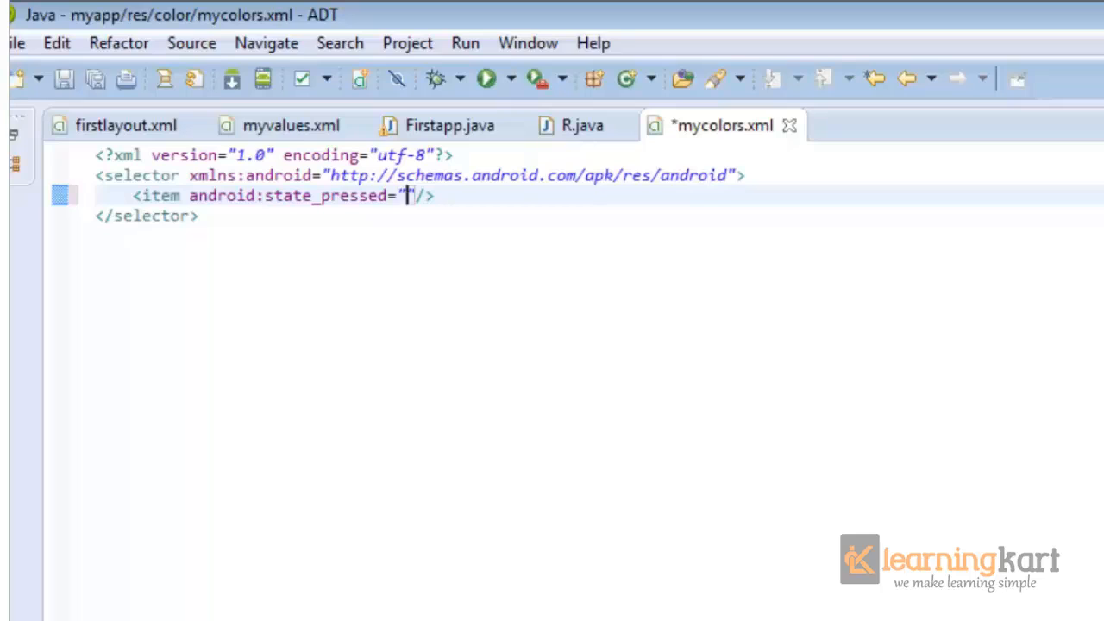
text(true)
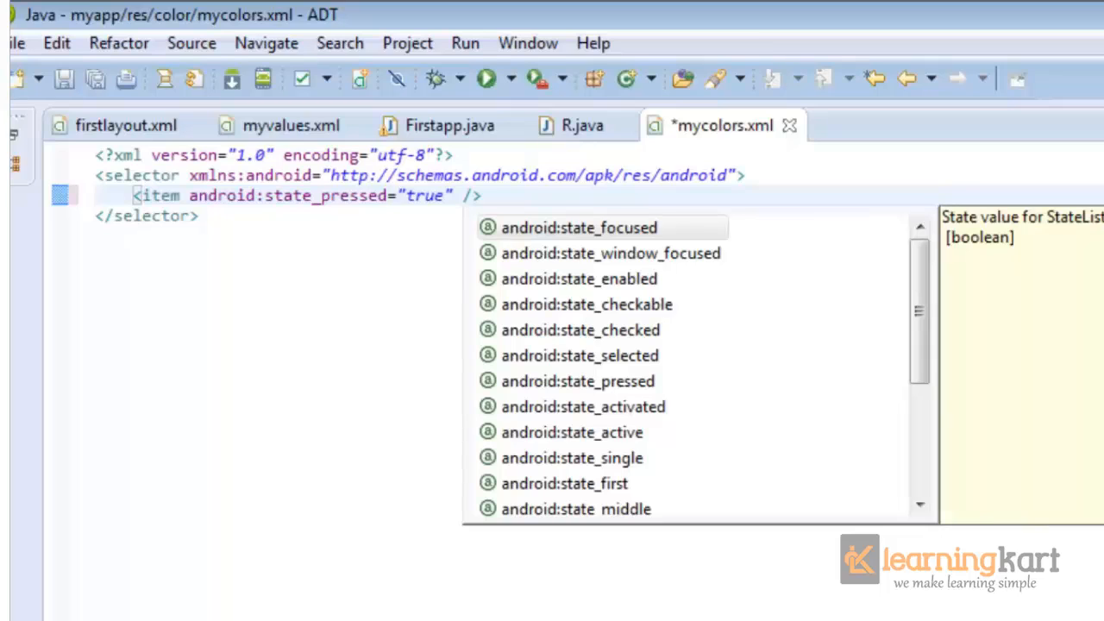
text(android)
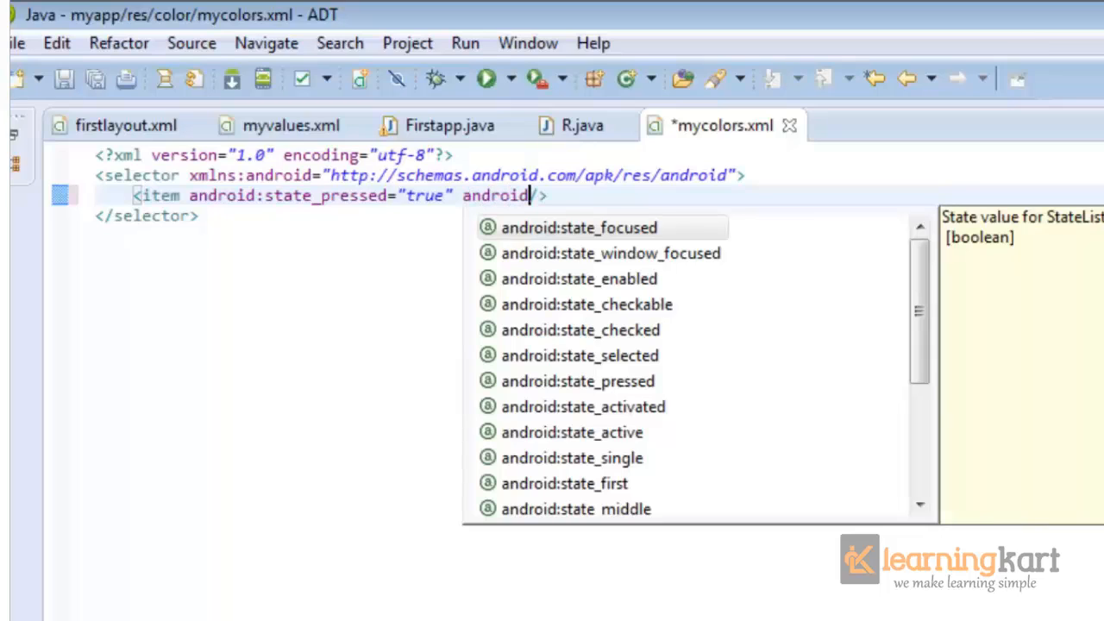
text(:color=")
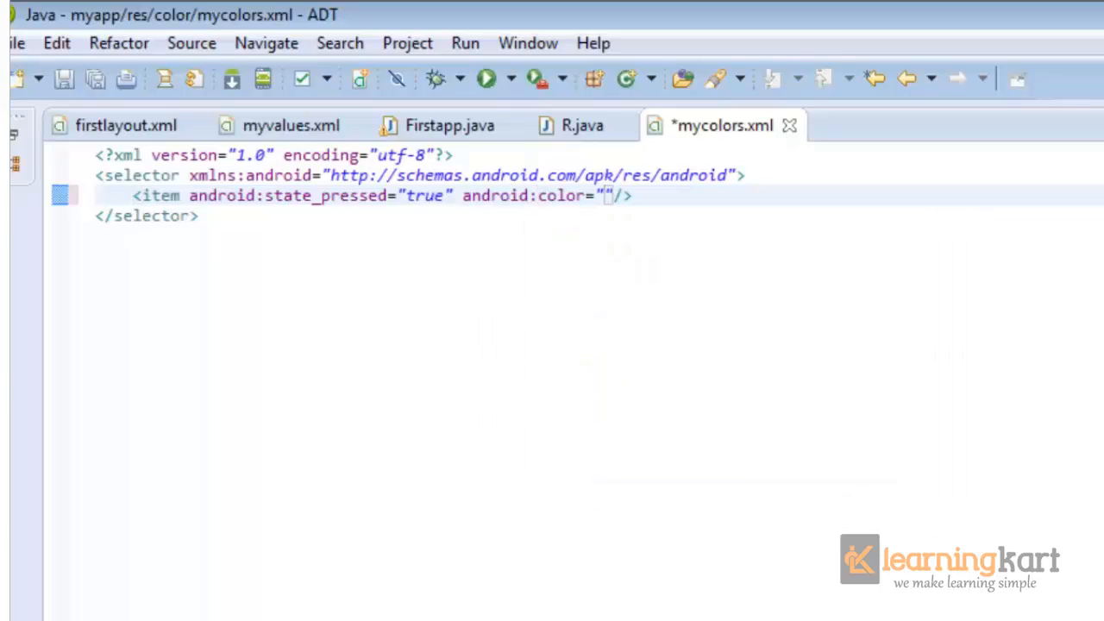
text(#)
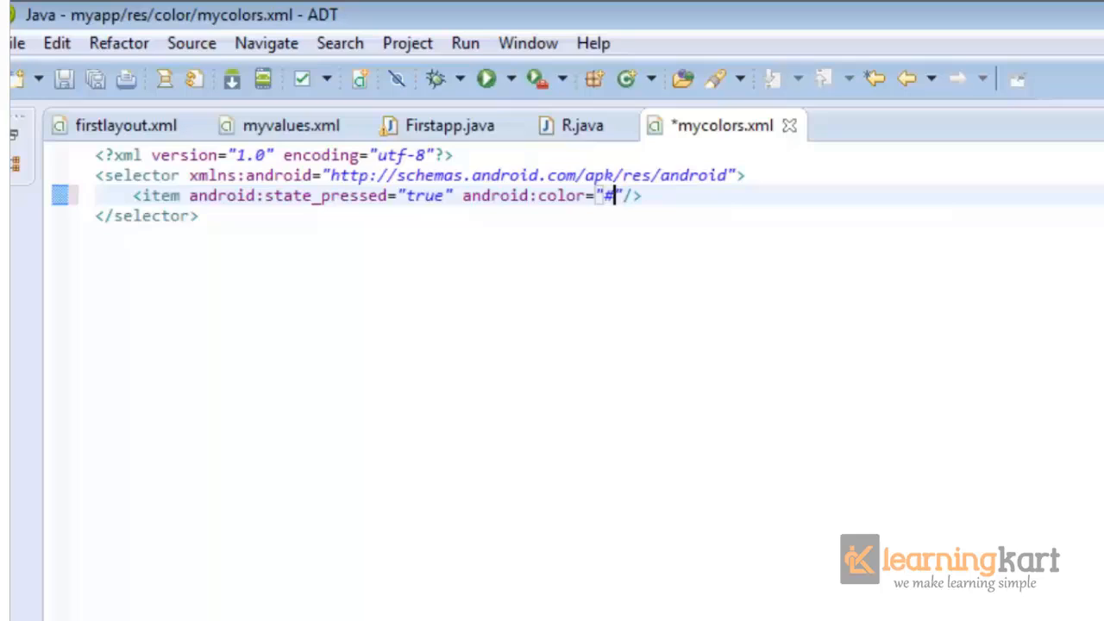
text(f)
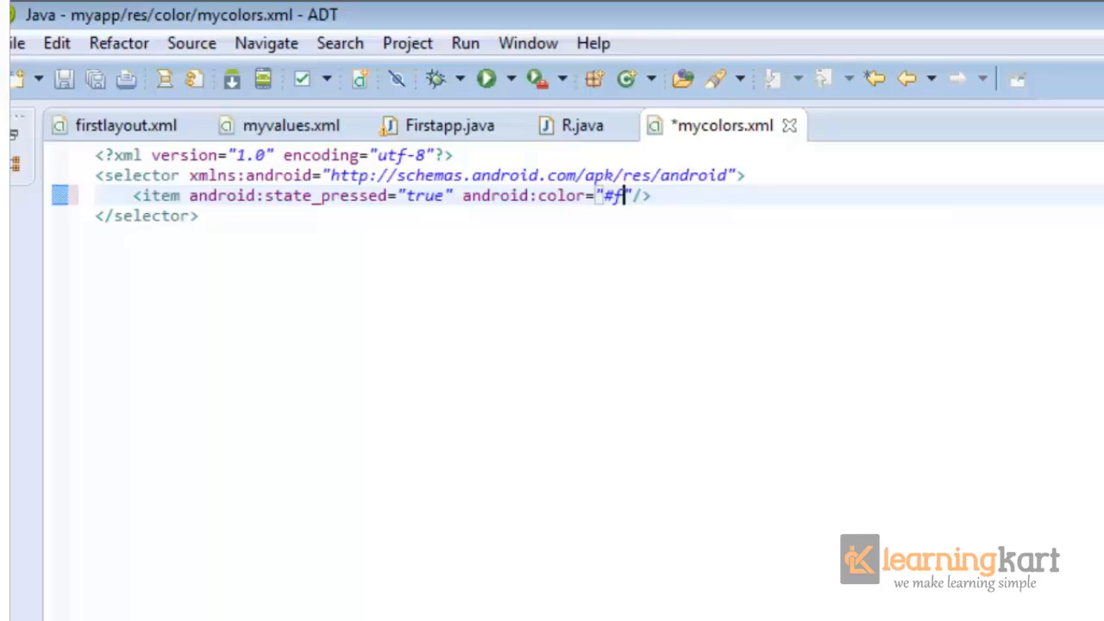
text(00)
text(<item android:color="#0f0"/>)
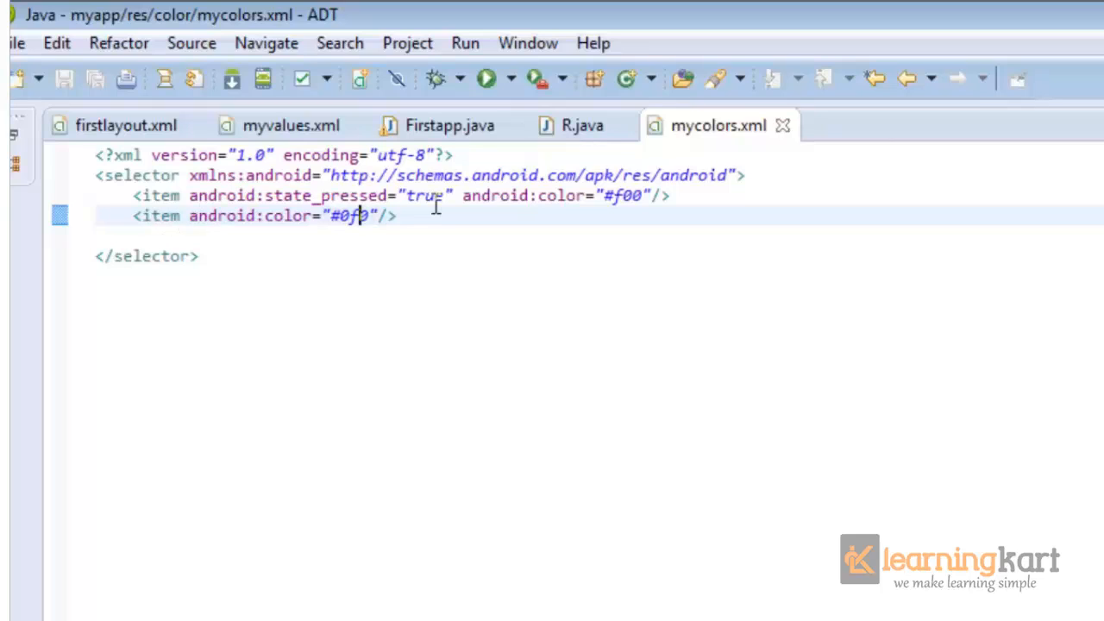
mouse_move(297, 203)
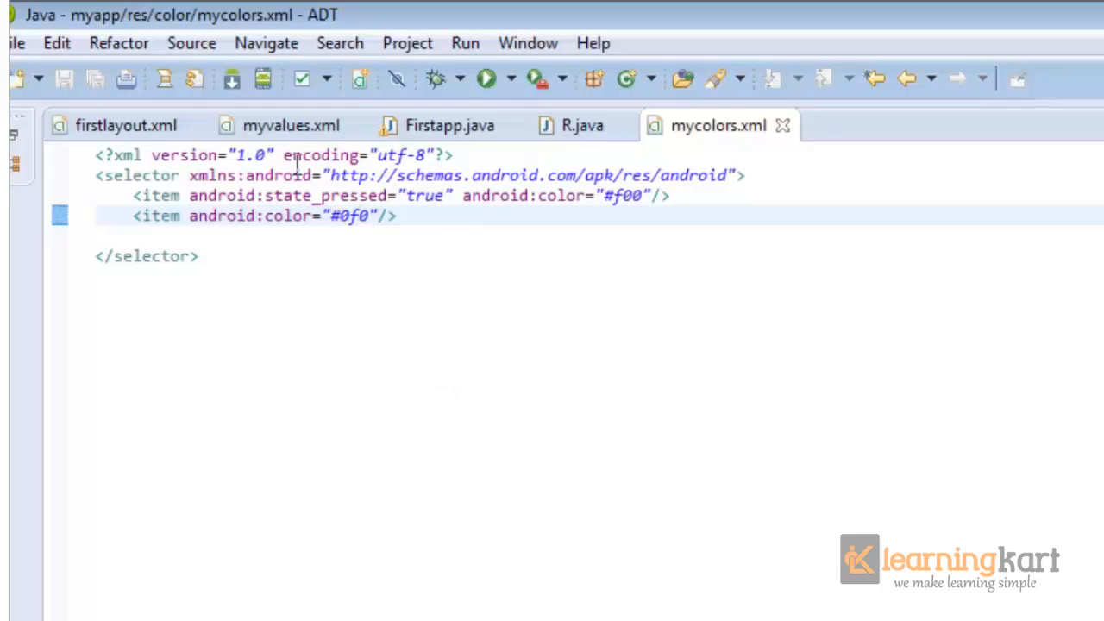
click(291, 126)
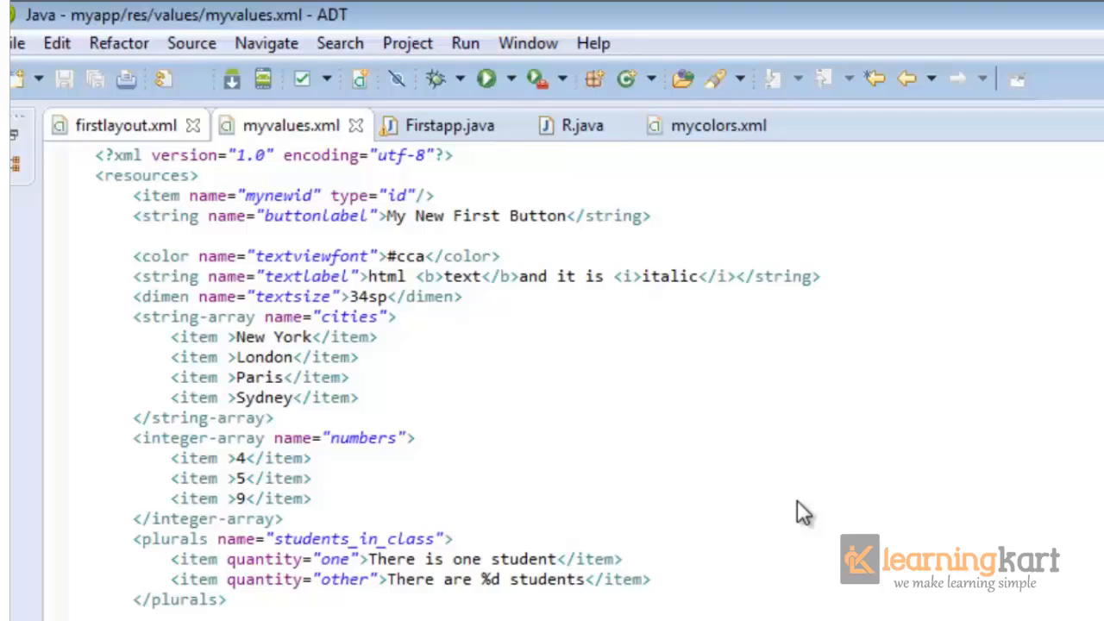
click(125, 125)
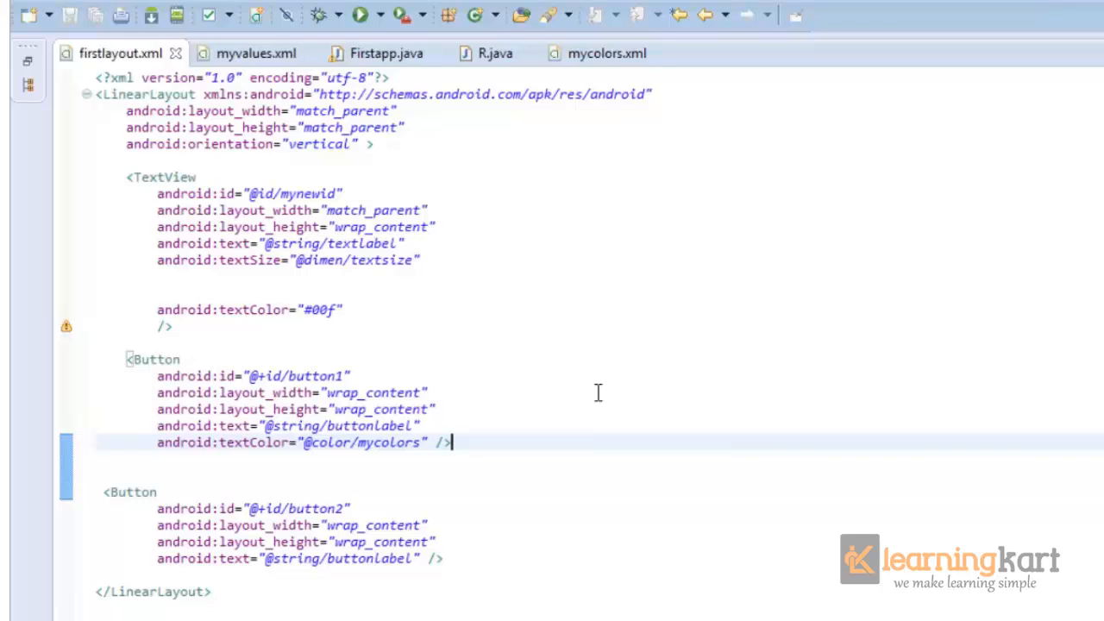
mouse_move(256, 442)
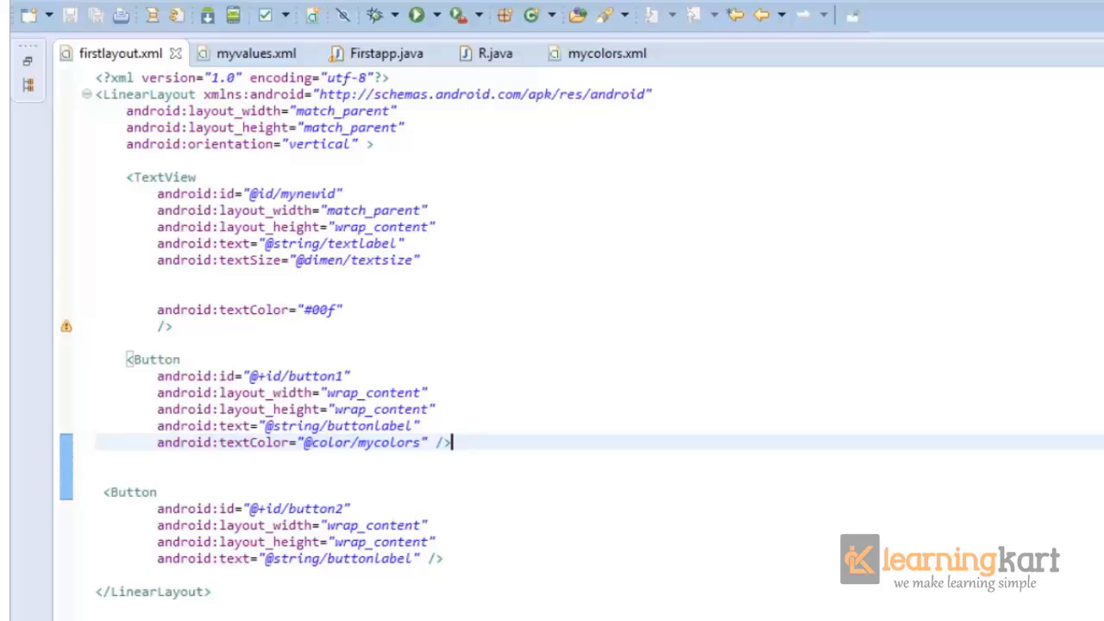
mouse_move(48, 113)
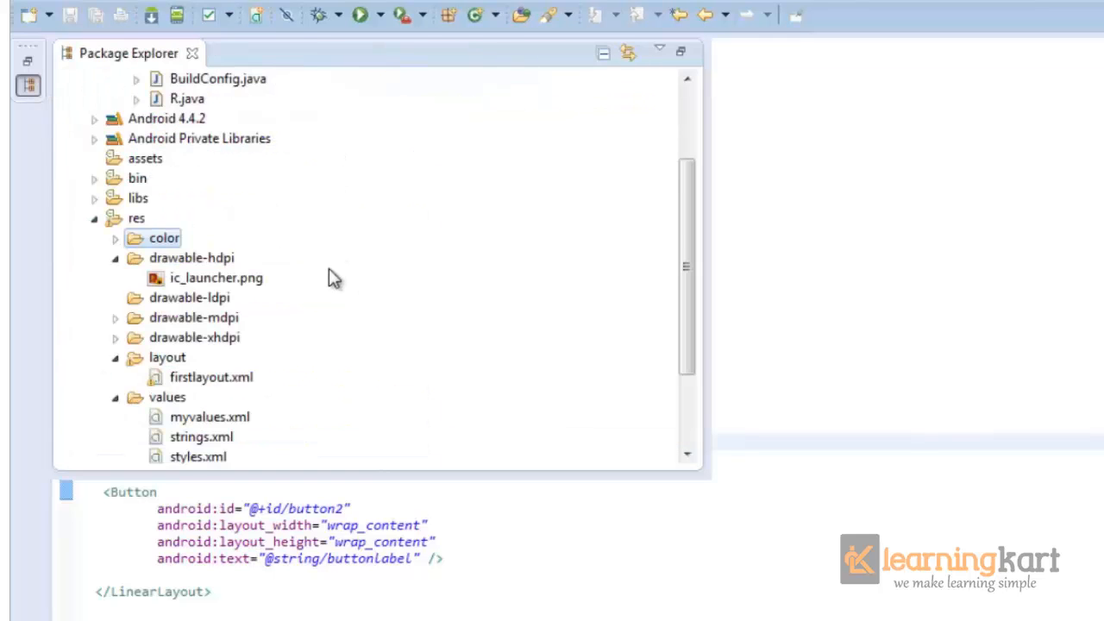
- Launch myapp in the emulator and press the first button to check its text colour
click(126, 78)
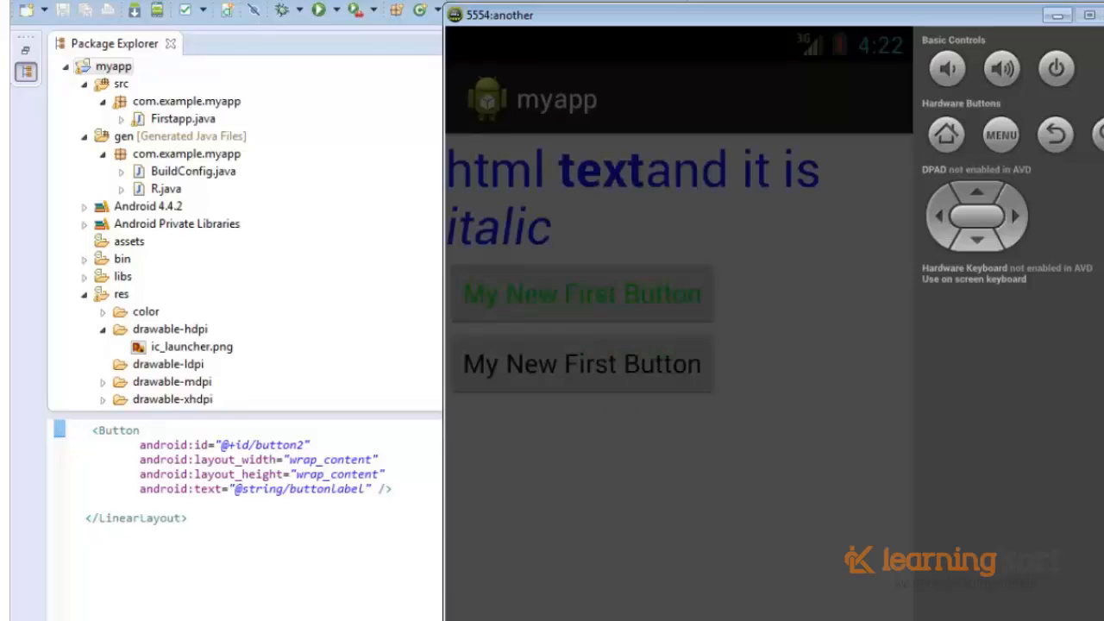
click(583, 293)
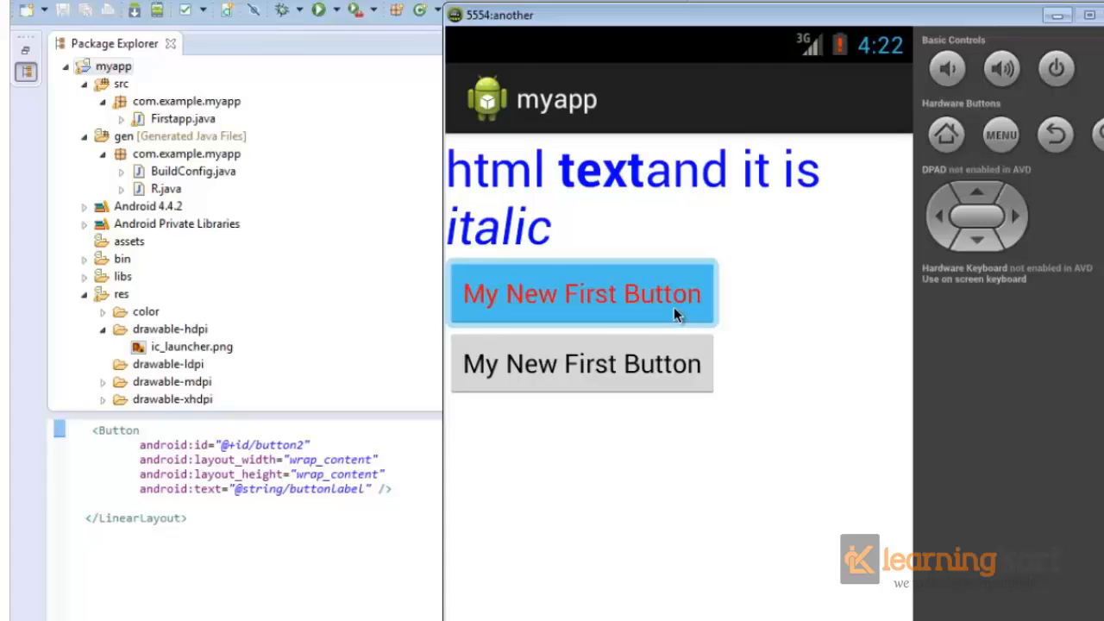
click(581, 293)
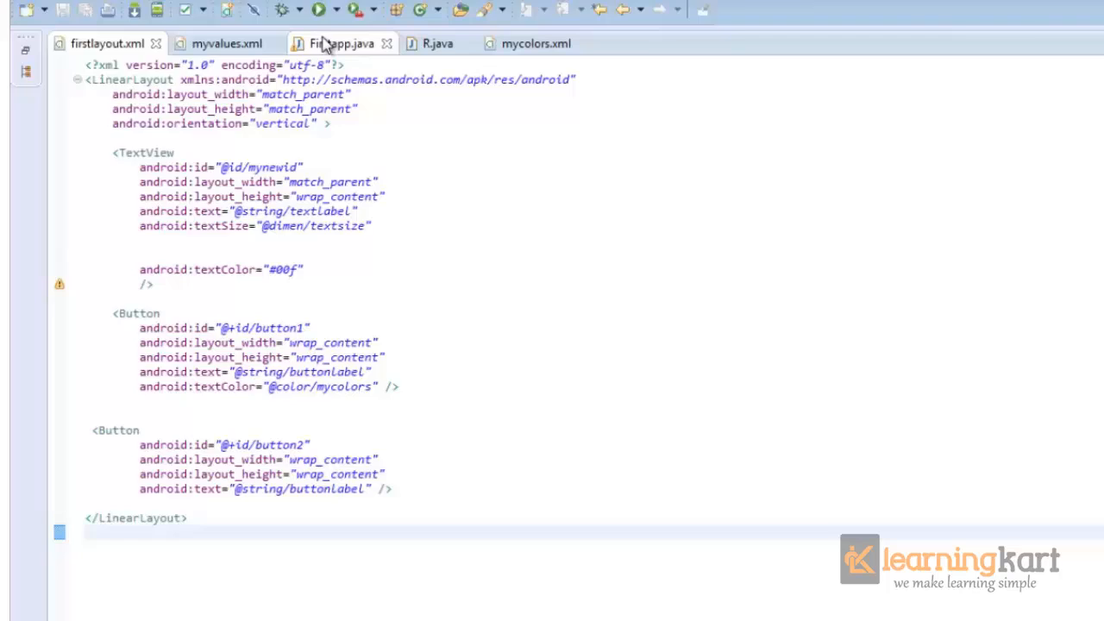
- Browse Firstapp.java, the project tree, mycolors.xml and myvalues.xml, ending on firstlayout.xml
click(341, 43)
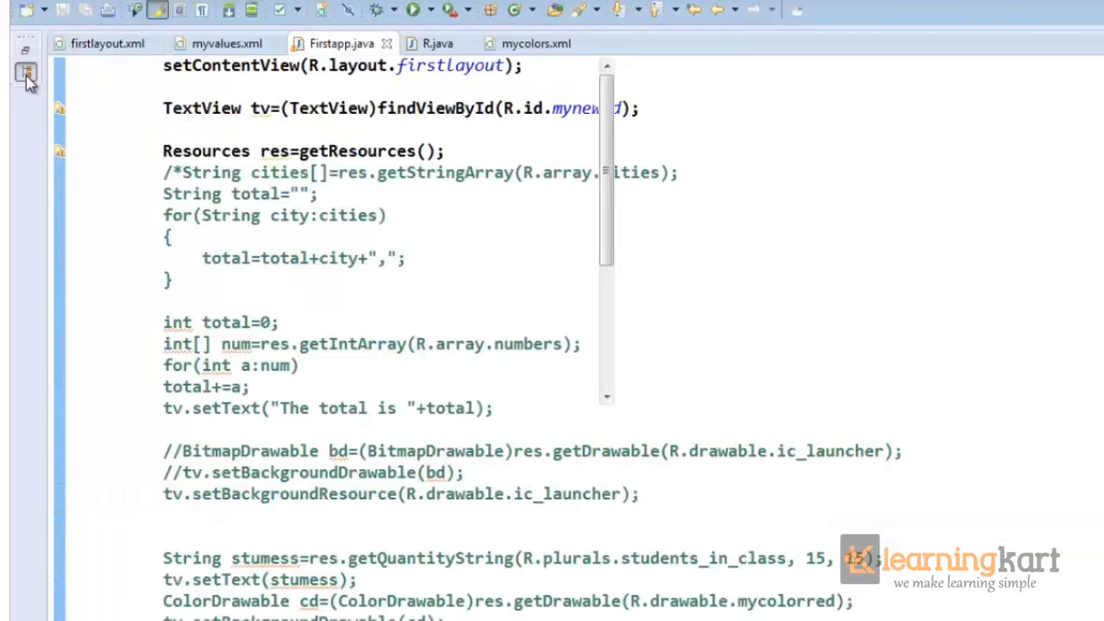
click(25, 73)
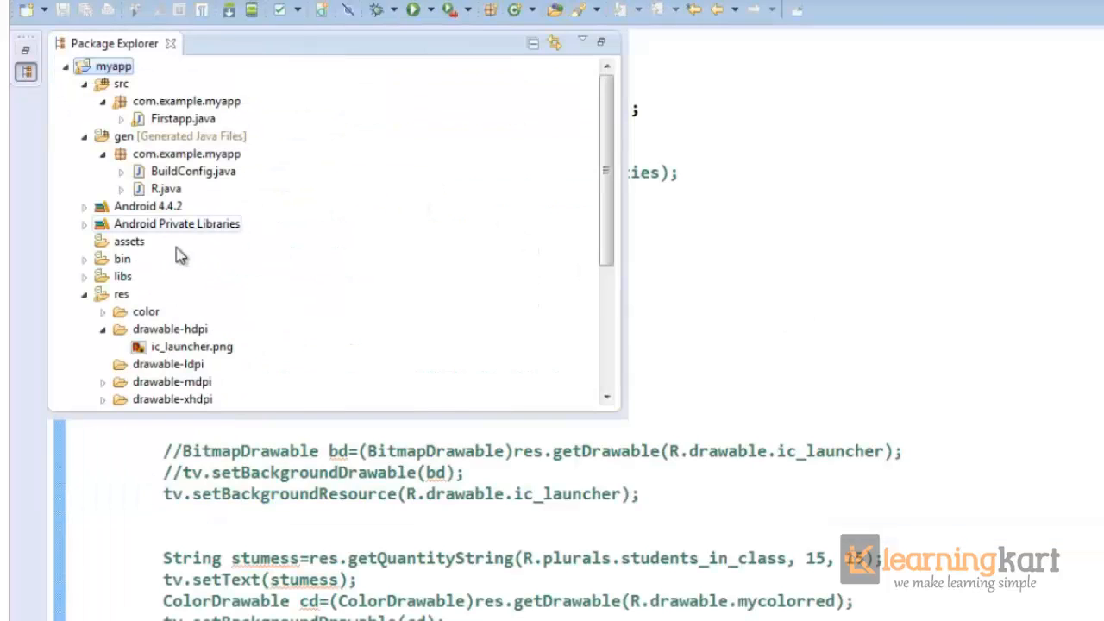
click(103, 312)
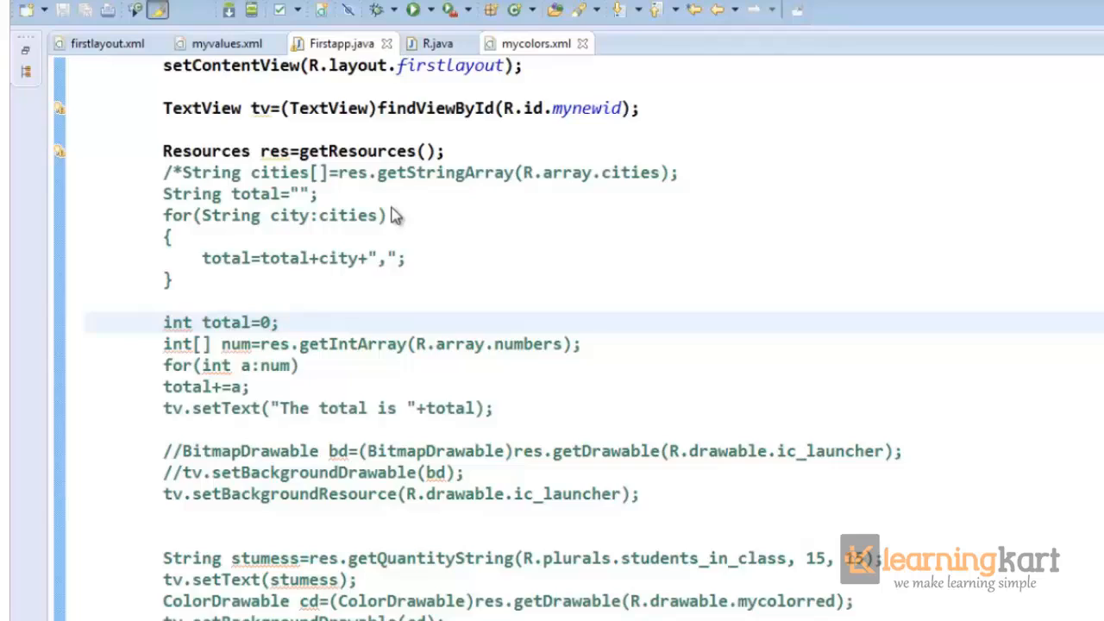
click(536, 43)
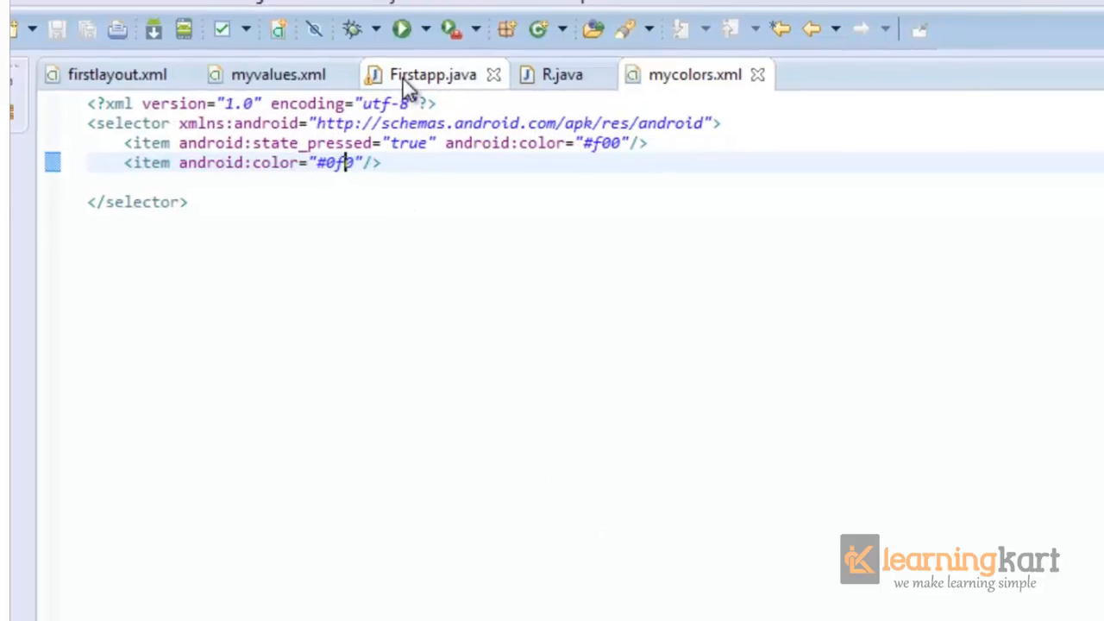
click(433, 75)
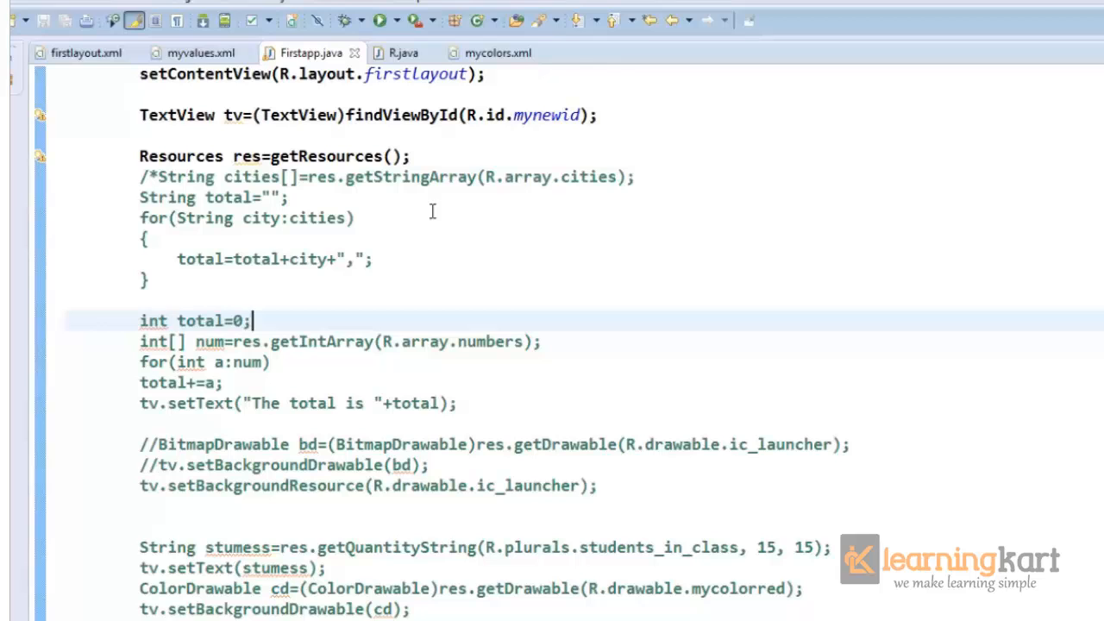
click(200, 53)
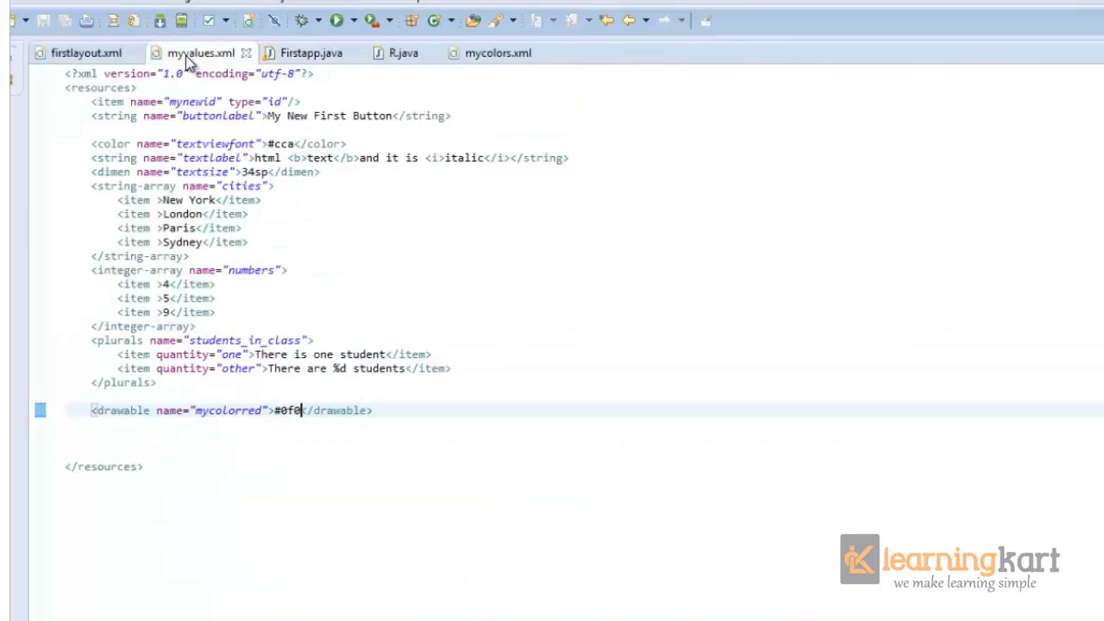
click(85, 53)
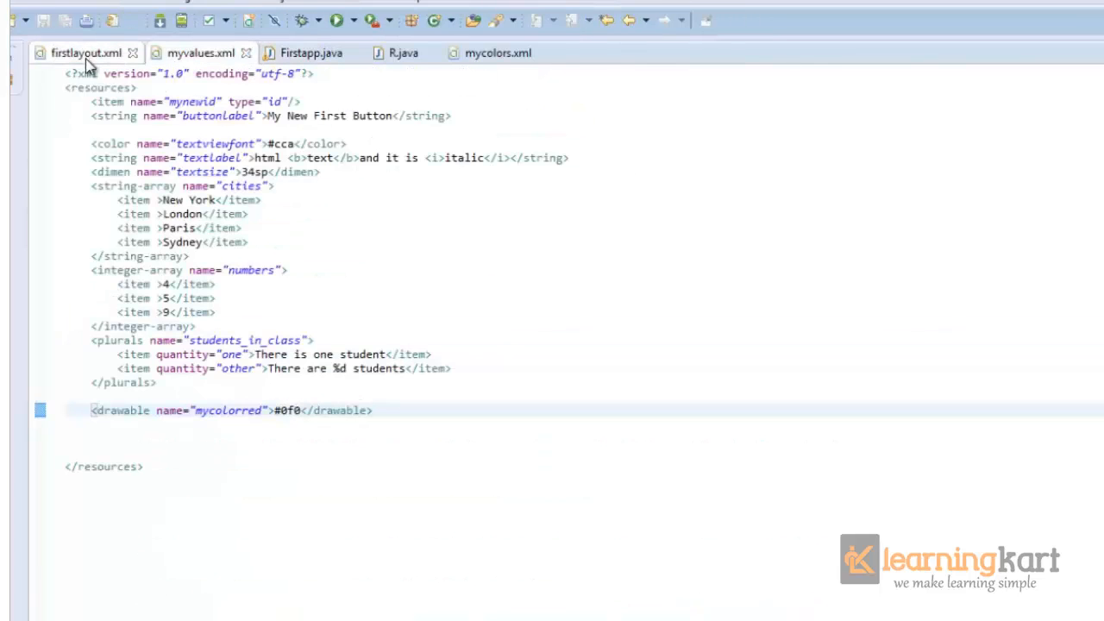
click(86, 53)
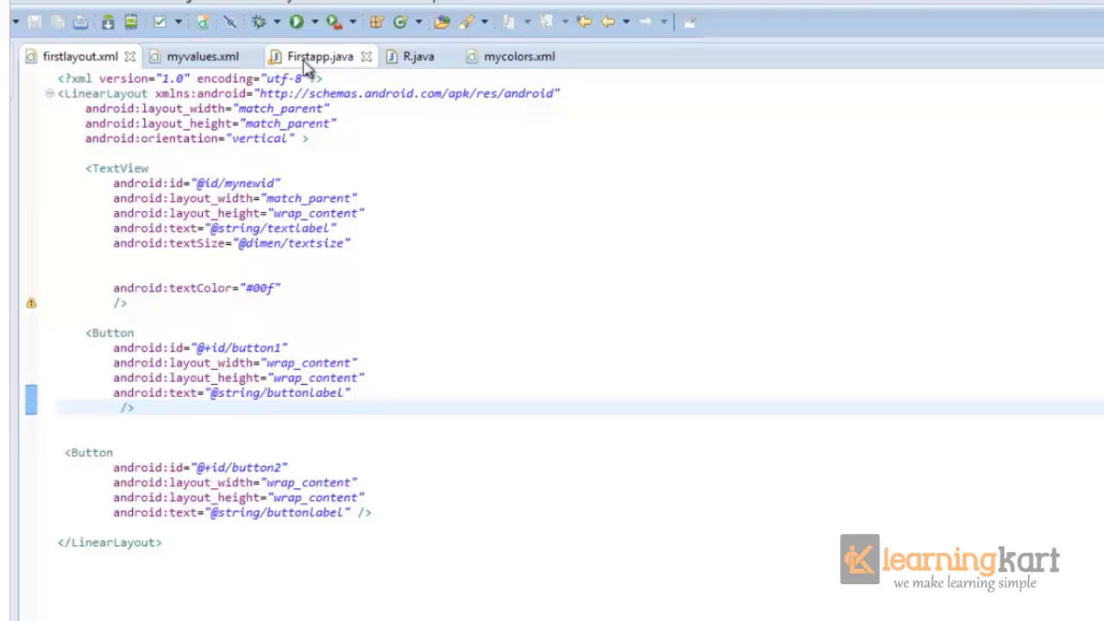
- Start the int[][] states array with a new int[]{android.R.attr.state_pressed} entry
click(319, 56)
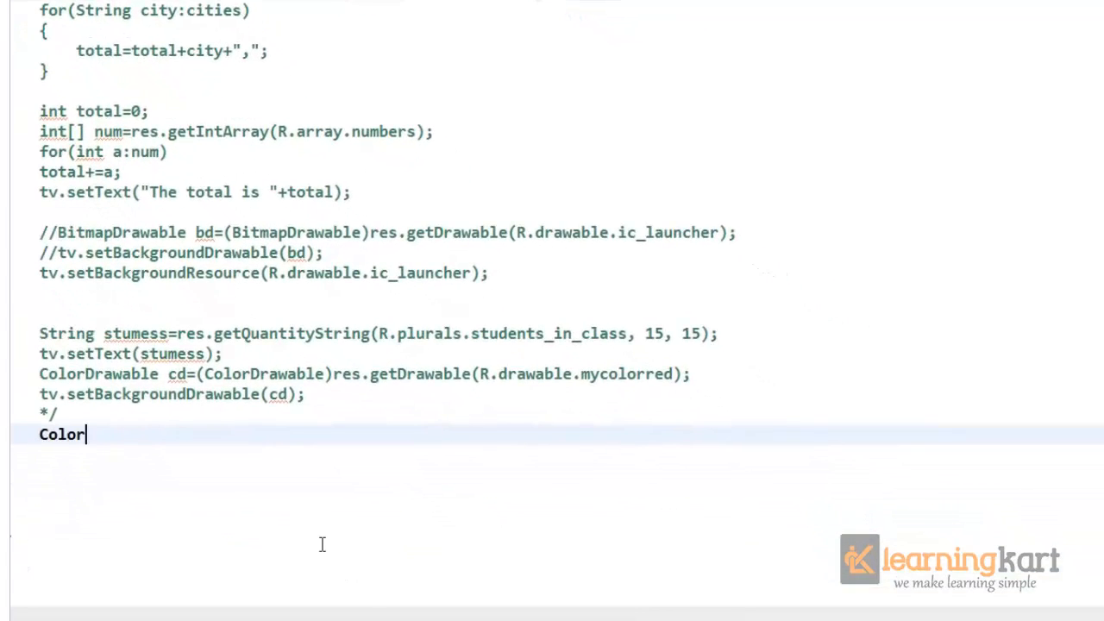
text(StateList)
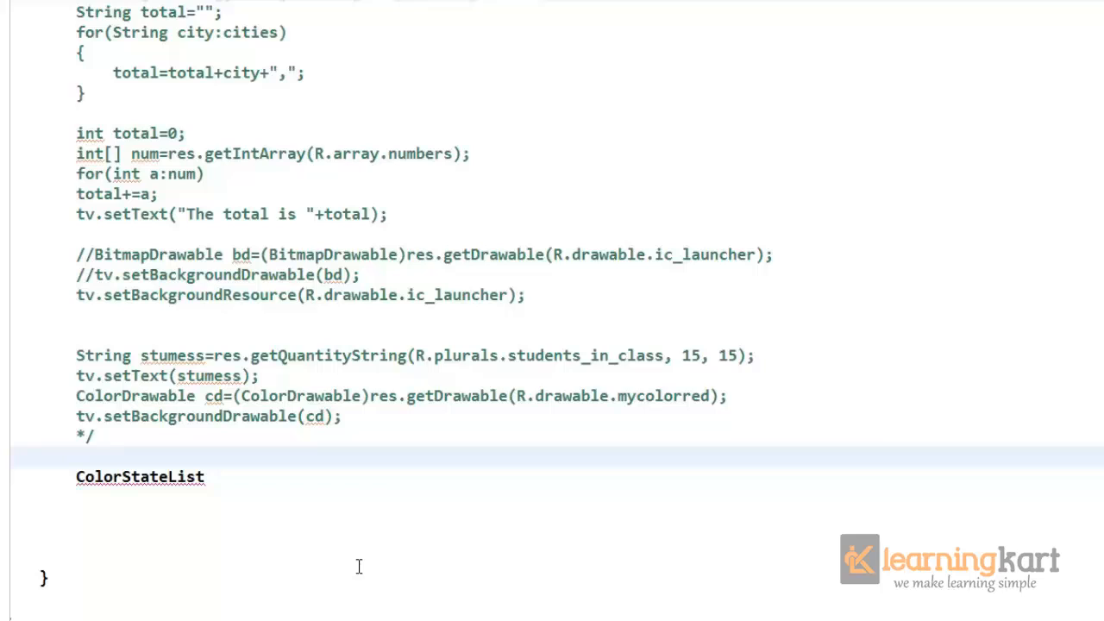
text(it)
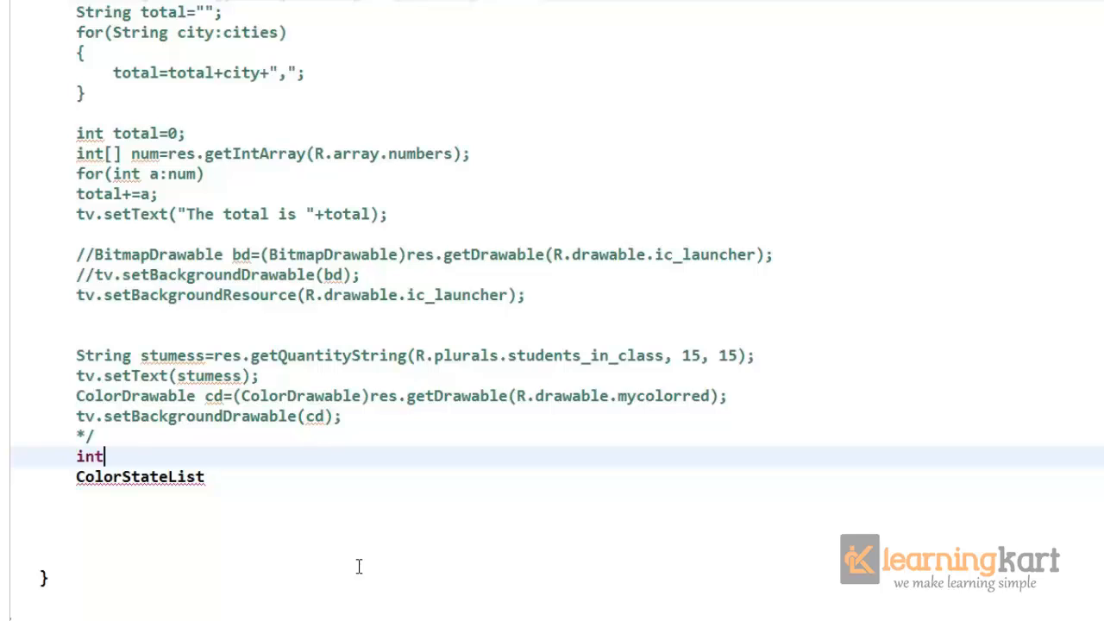
text([][] states)
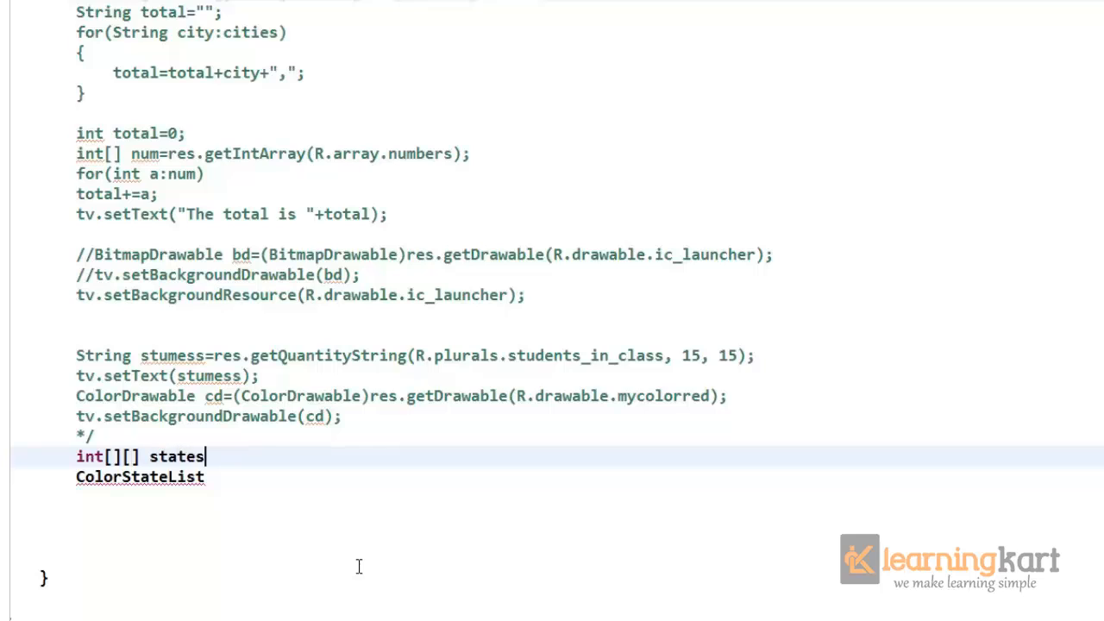
text(=new)
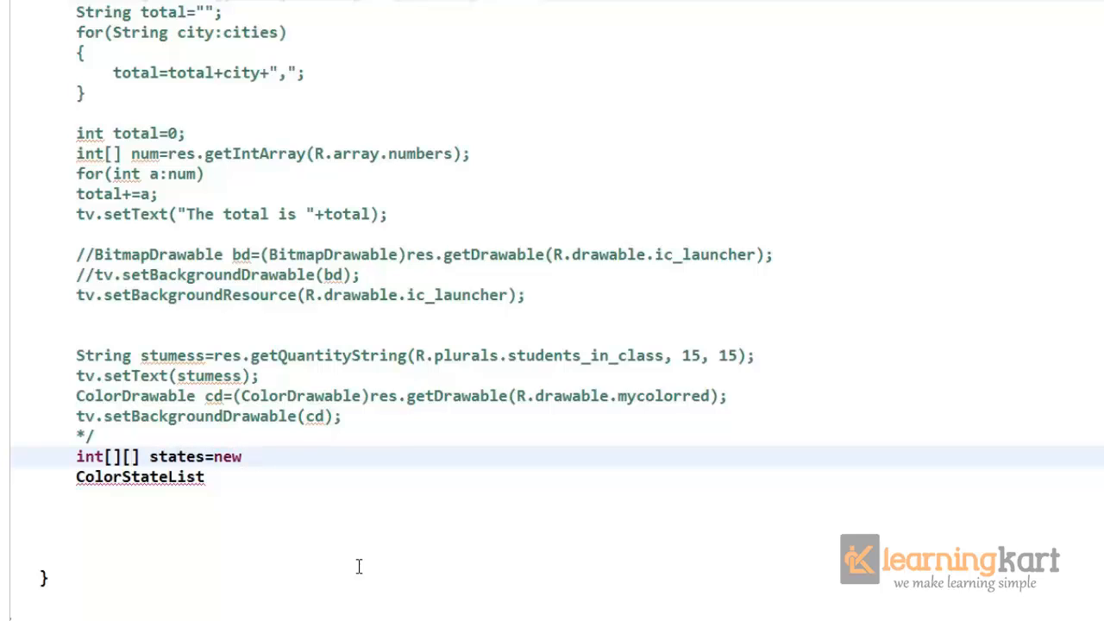
text(int)
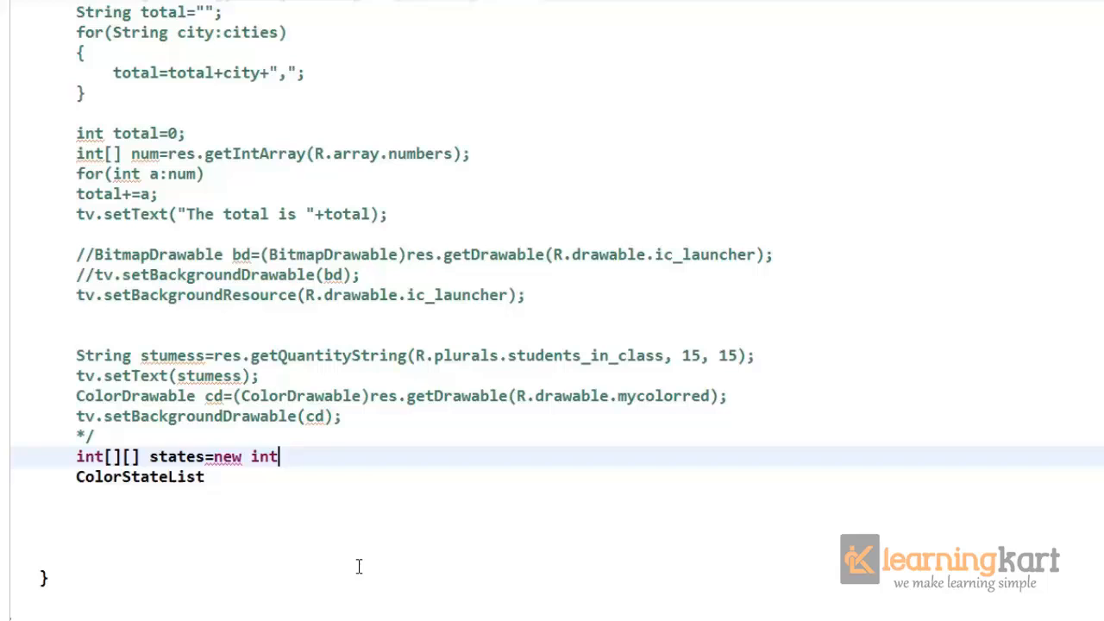
text([][)
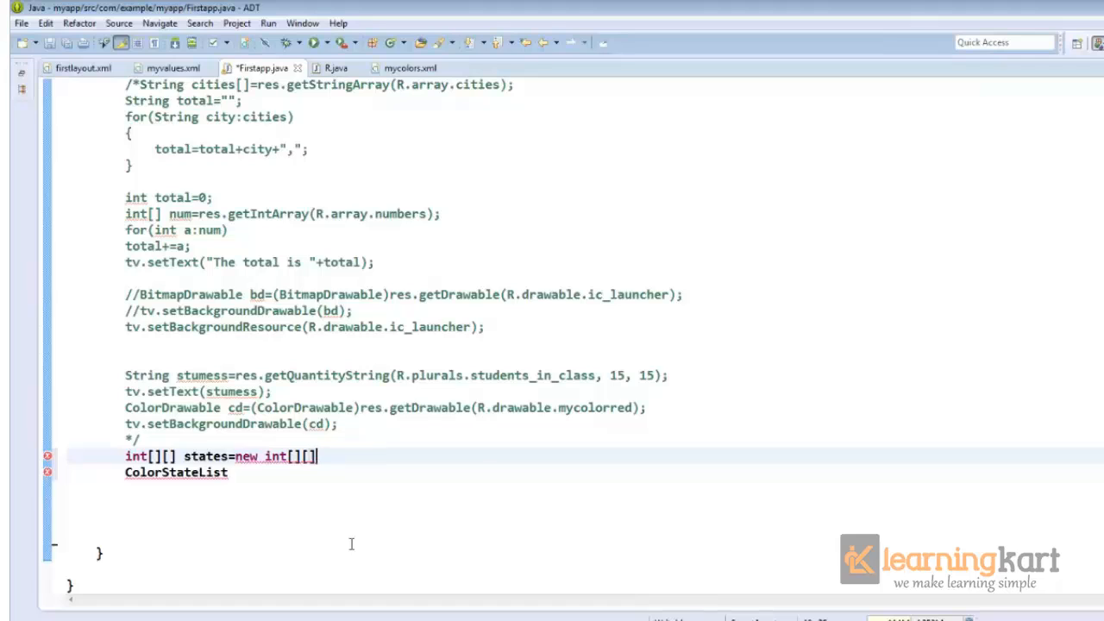
key(BackSpace)
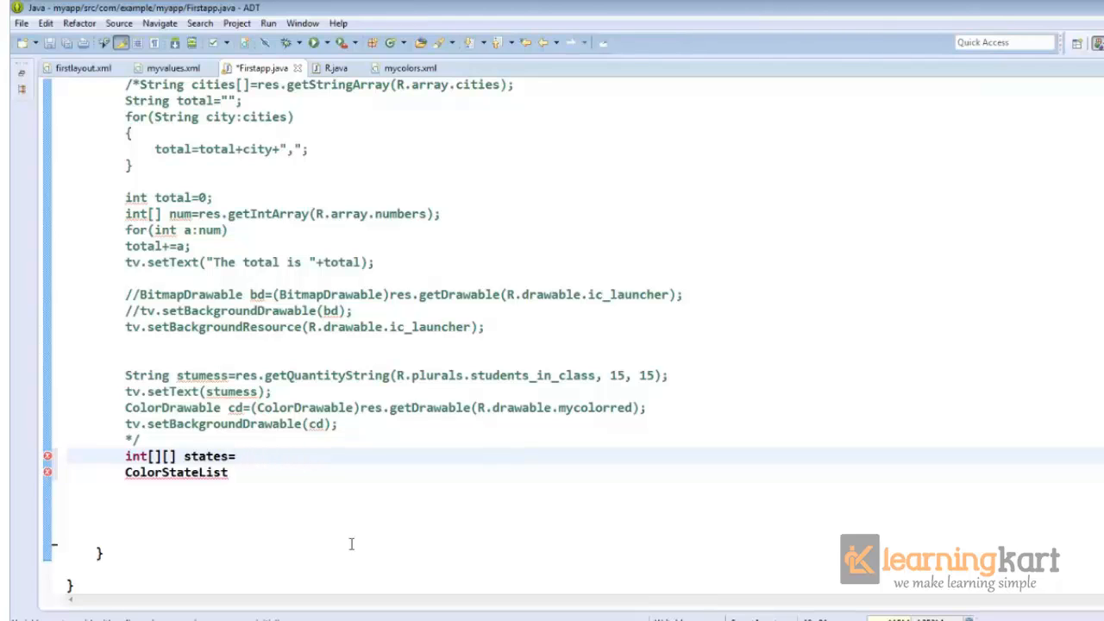
text({)
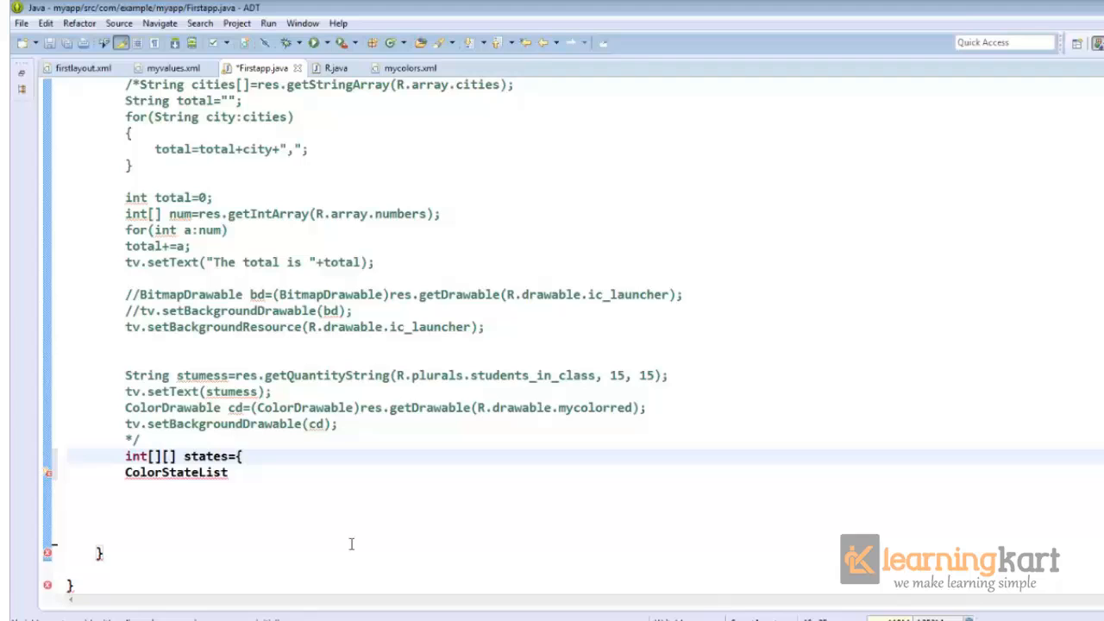
text(new in)
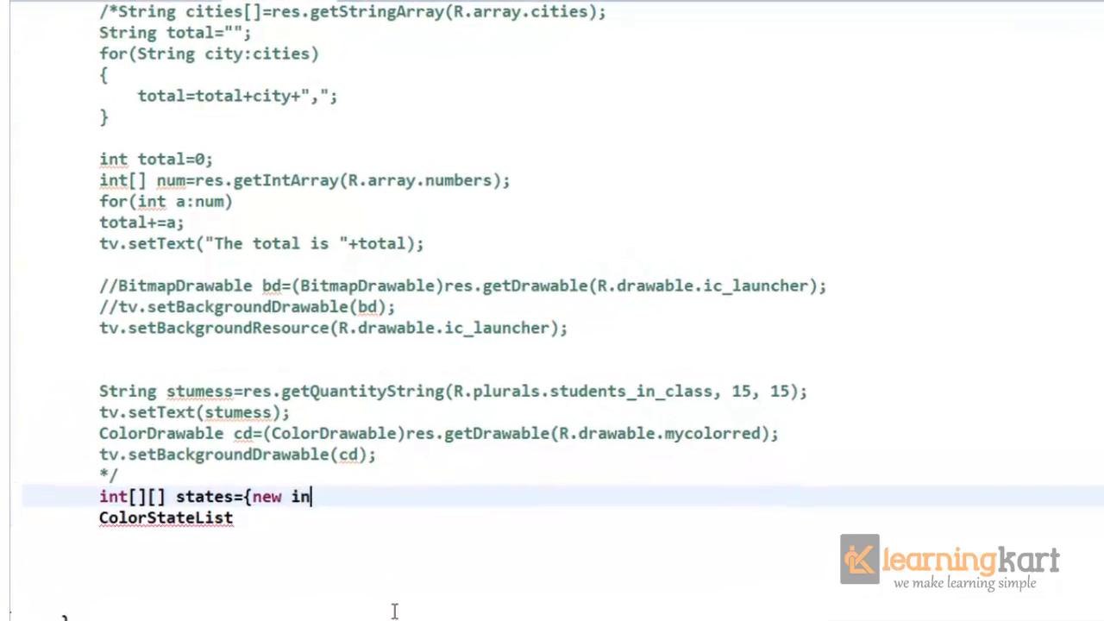
text(t[]{)
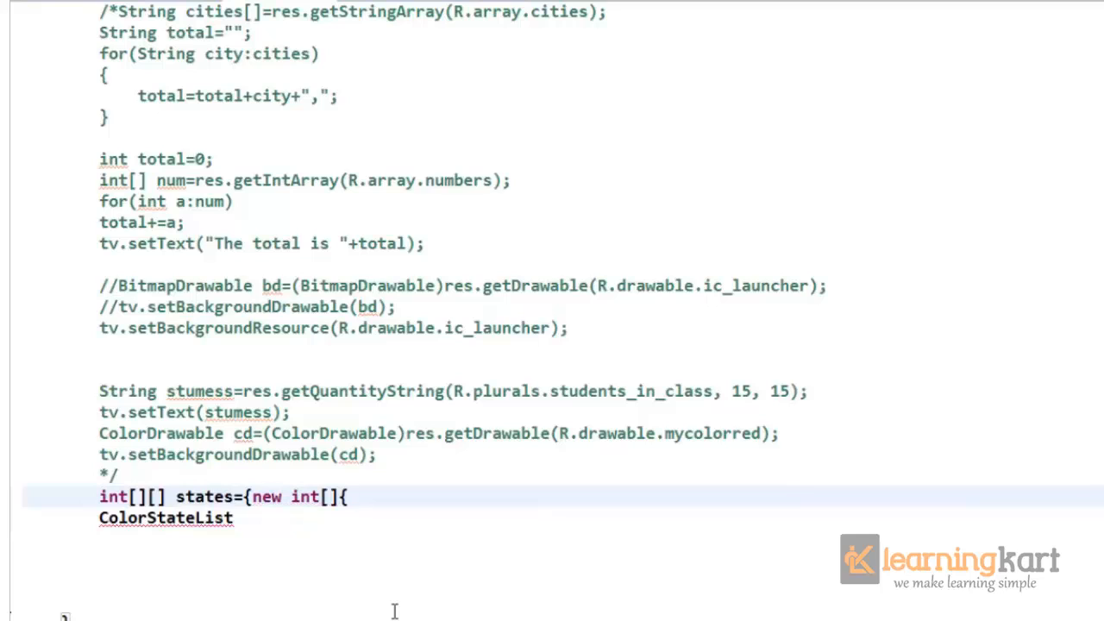
text(android.)
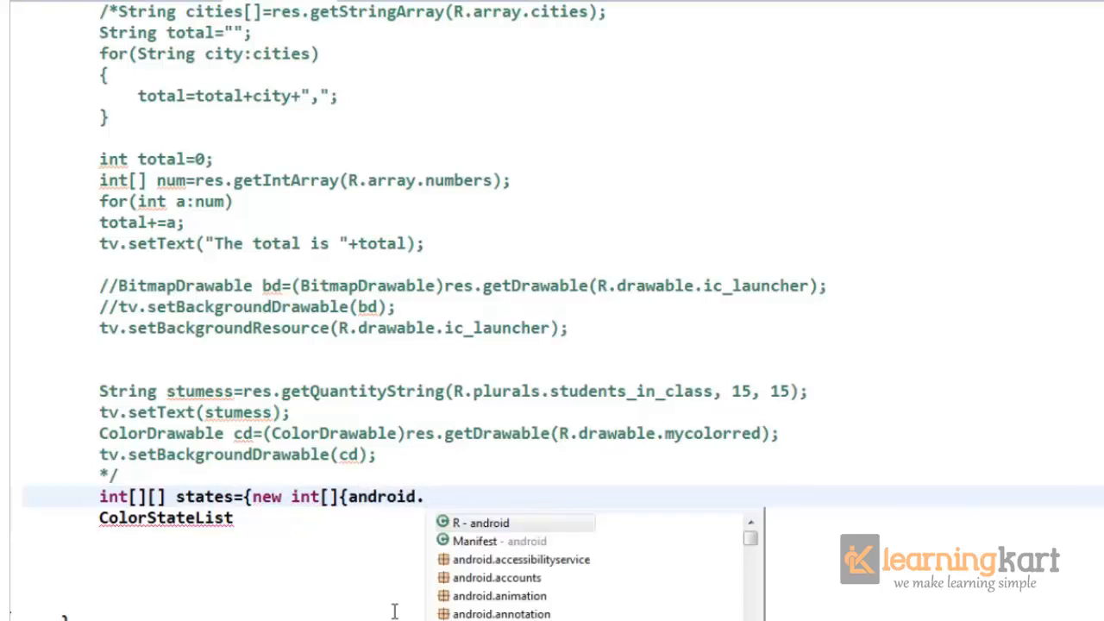
text(R.a)
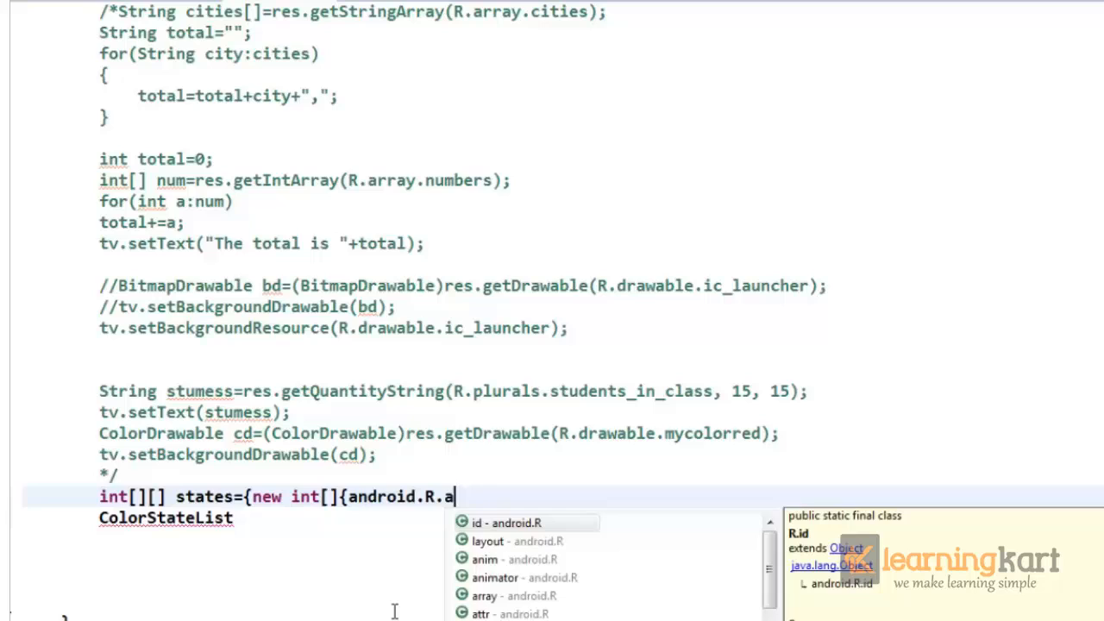
text(ttr.s)
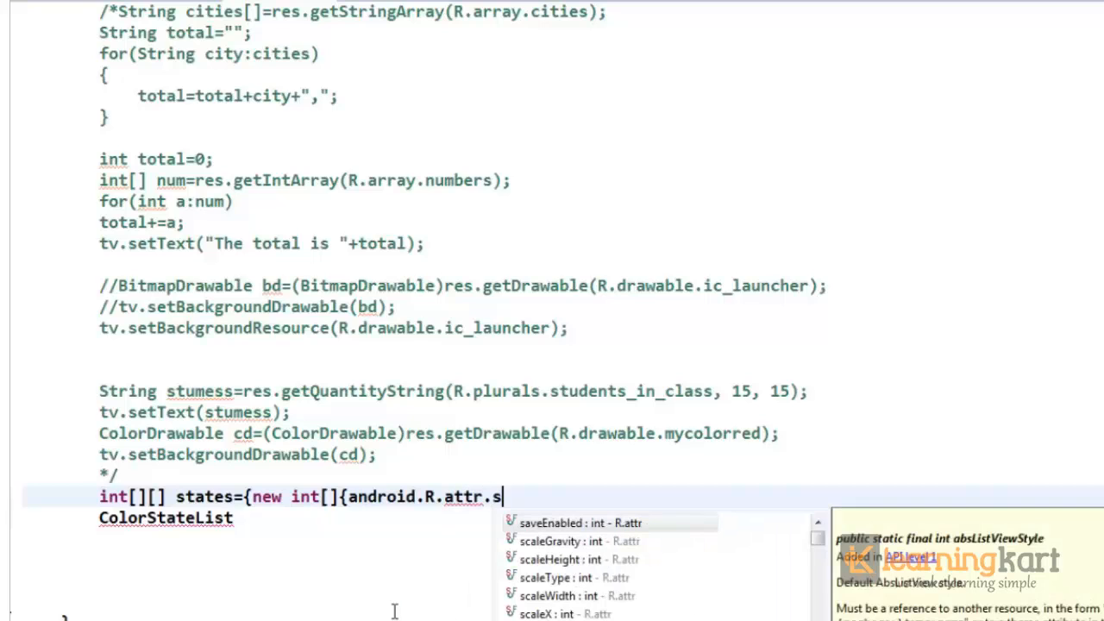
text(t)
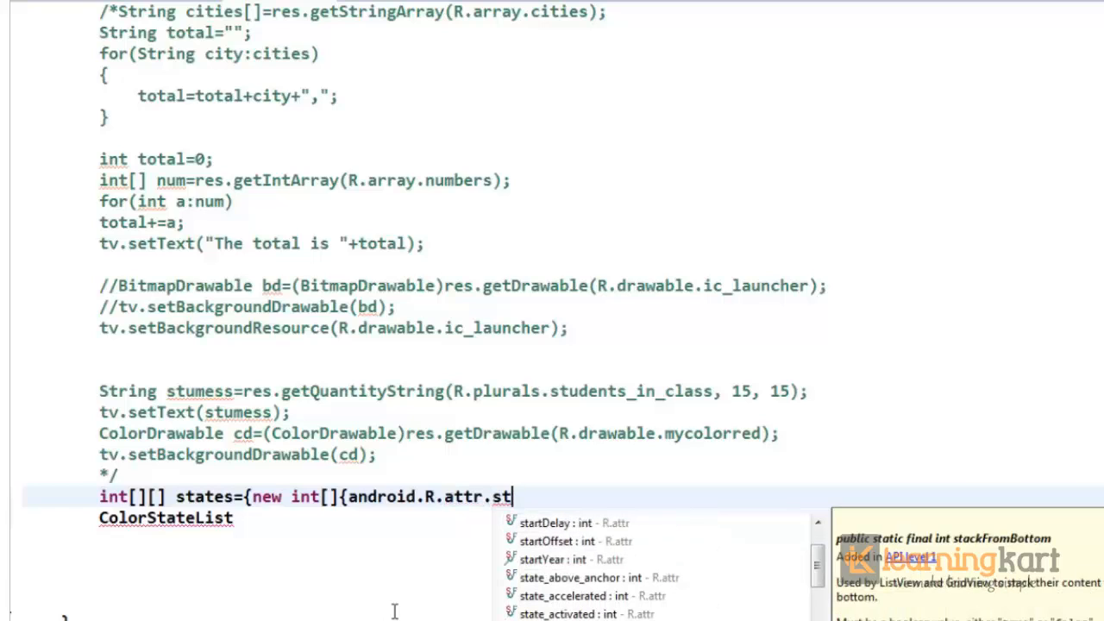
scroll(down, 3)
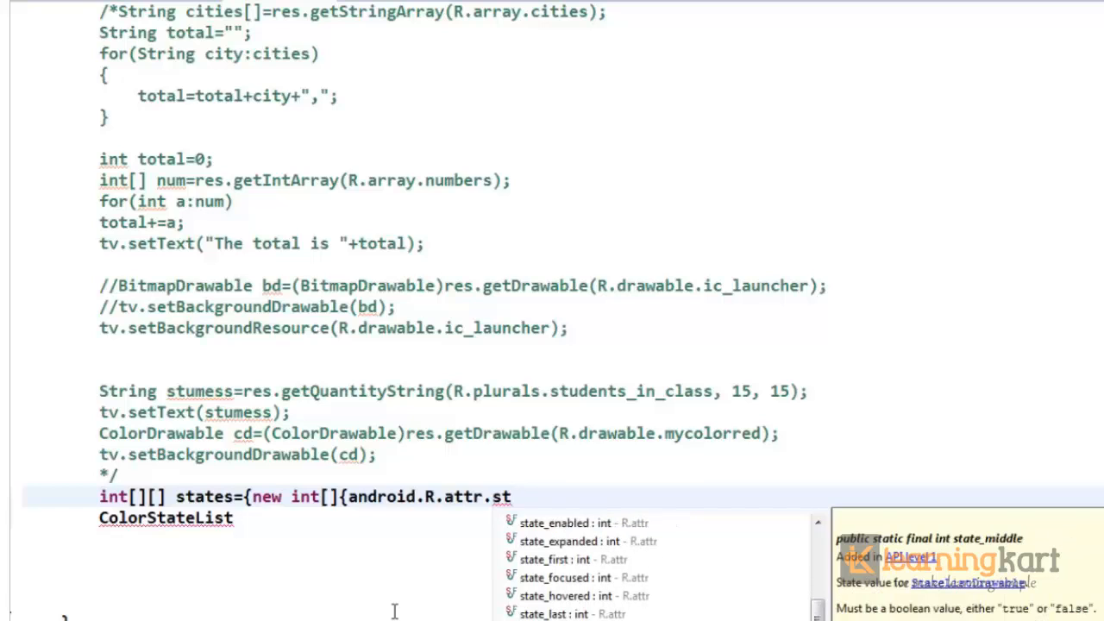
text(state_pressed)
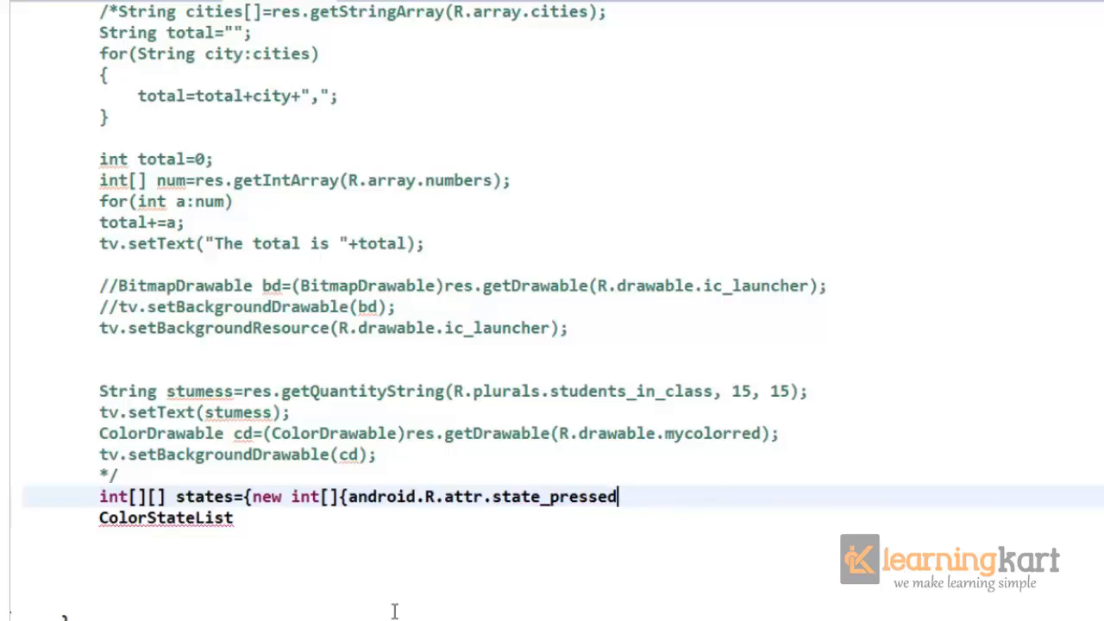
text(},)
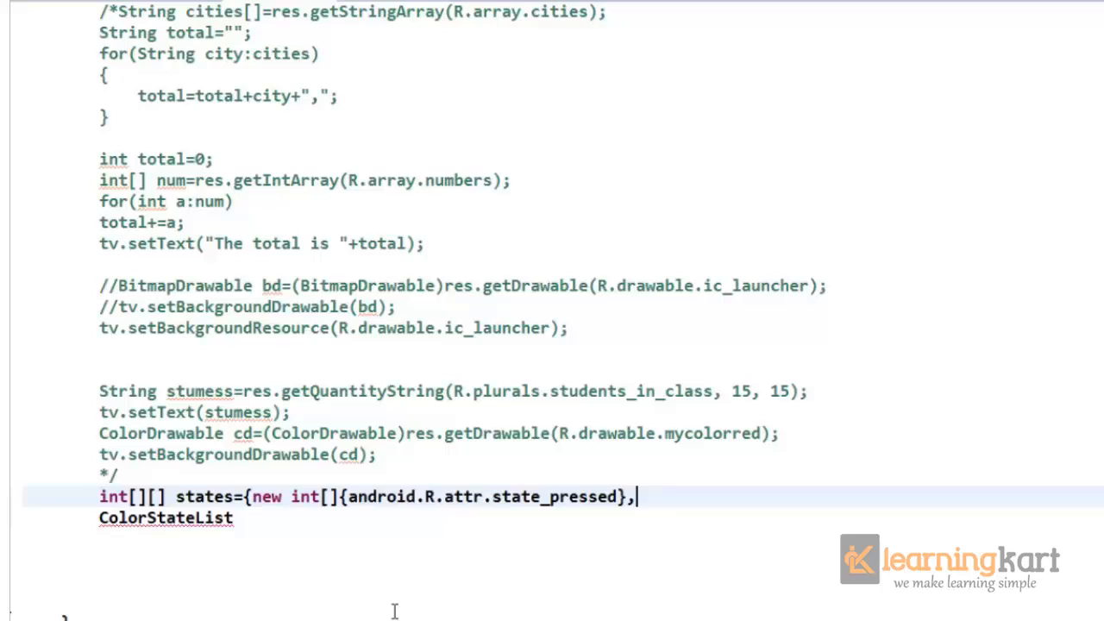
- Add the not-pressed entry -android.R.attr.state_pressed and close the states array
text(new int[])
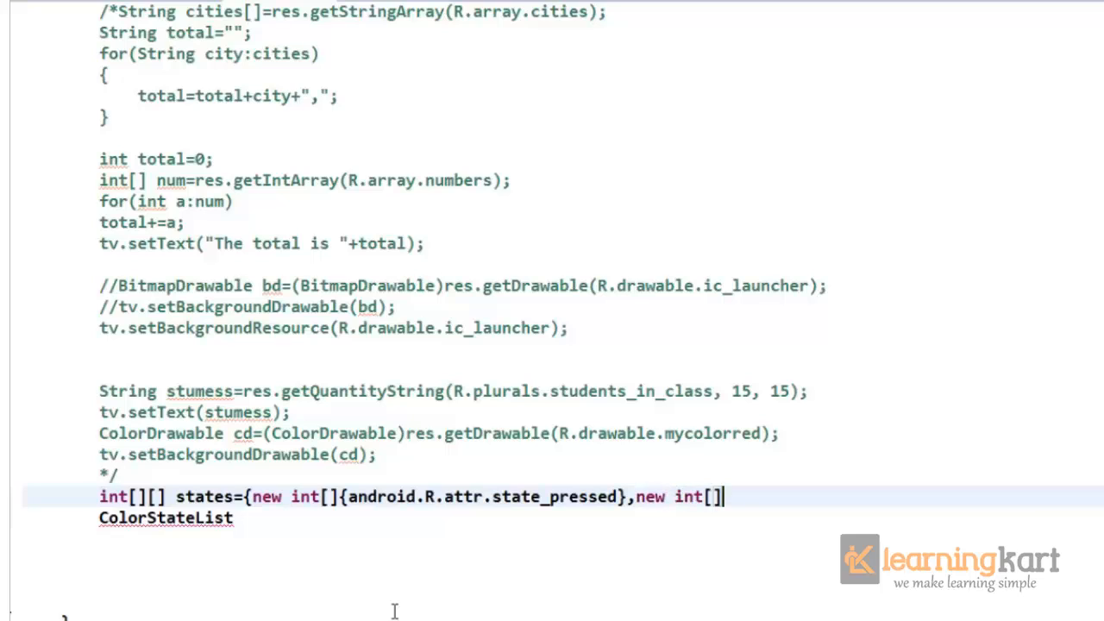
text({)
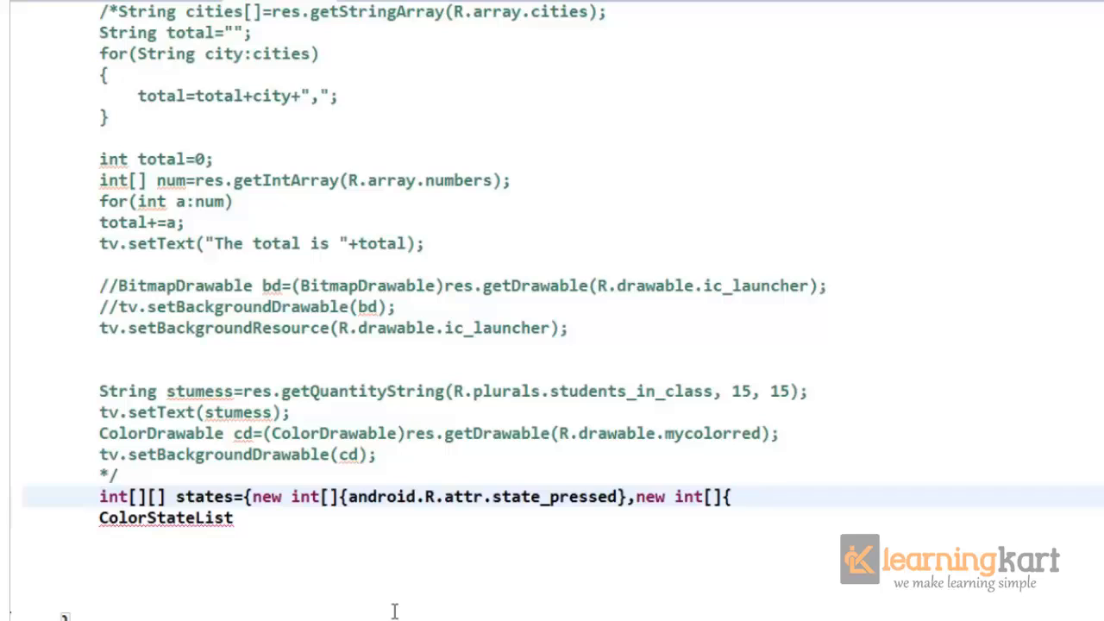
text(-)
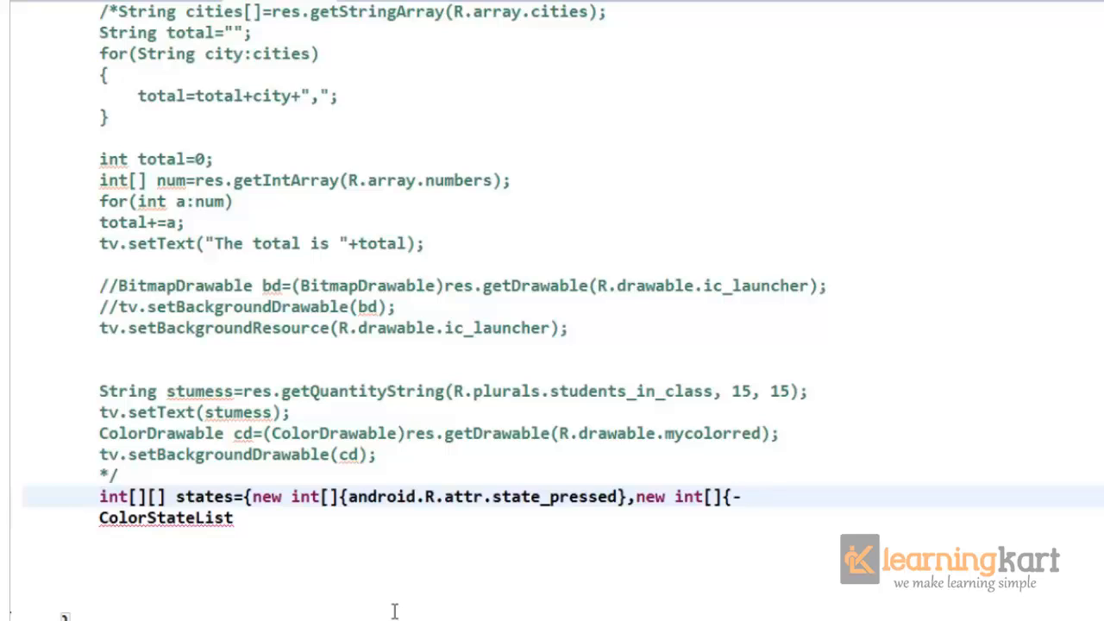
text(-android.)
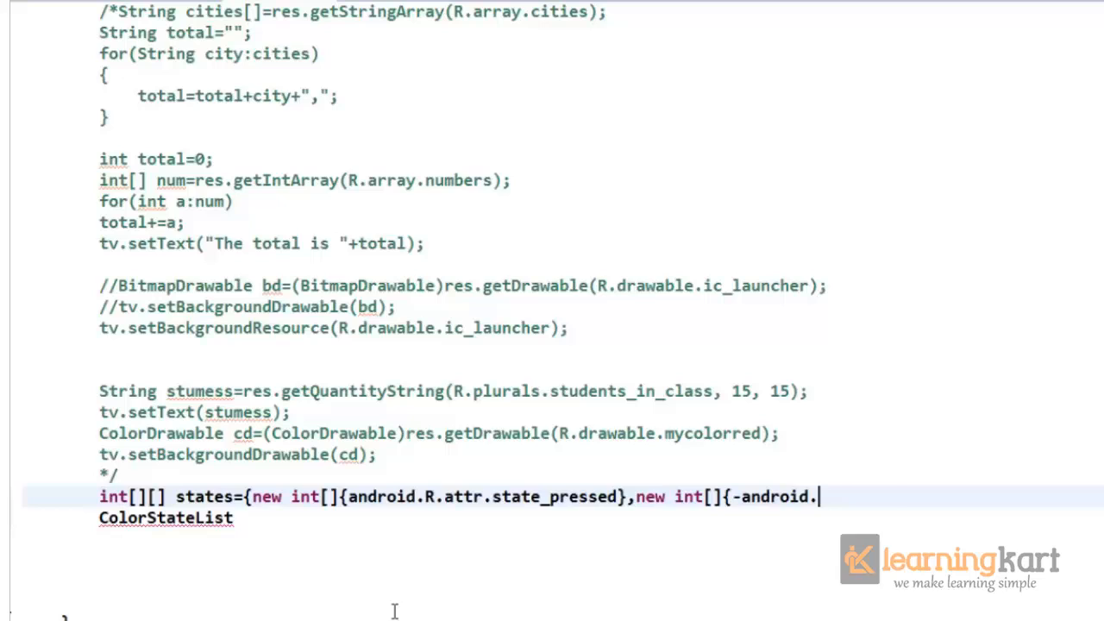
text(R.)
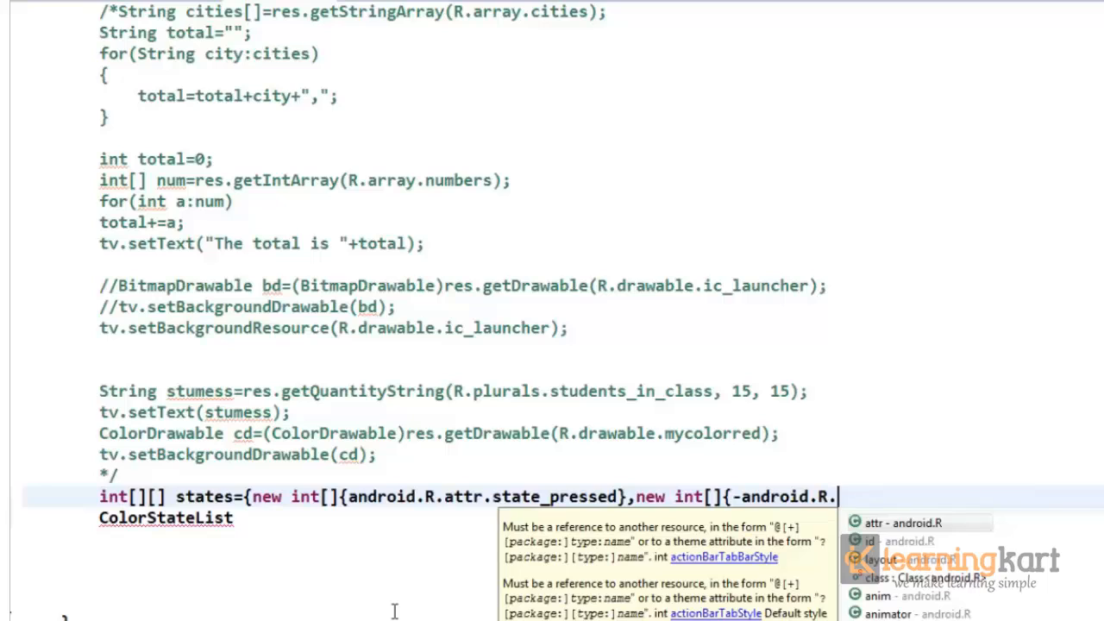
text(attr.)
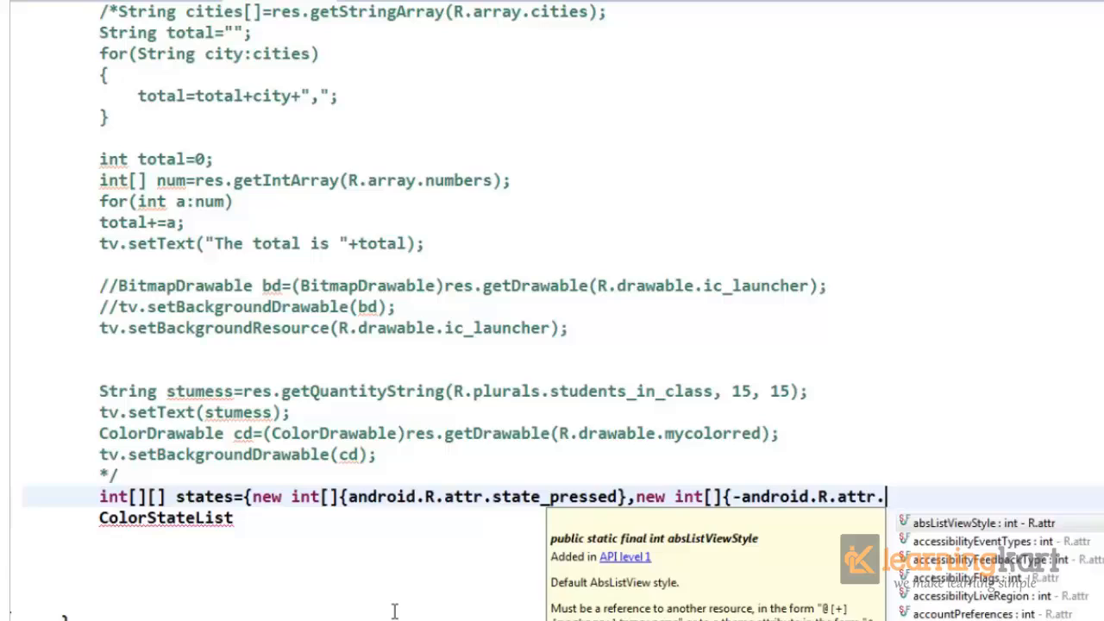
text(state_pressed)
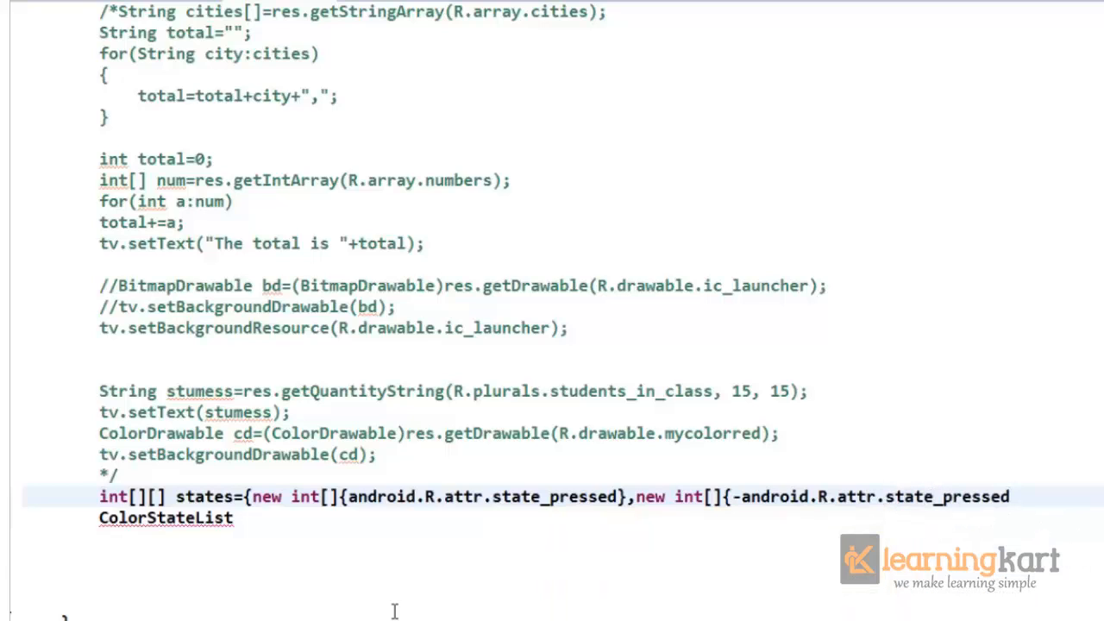
text(})
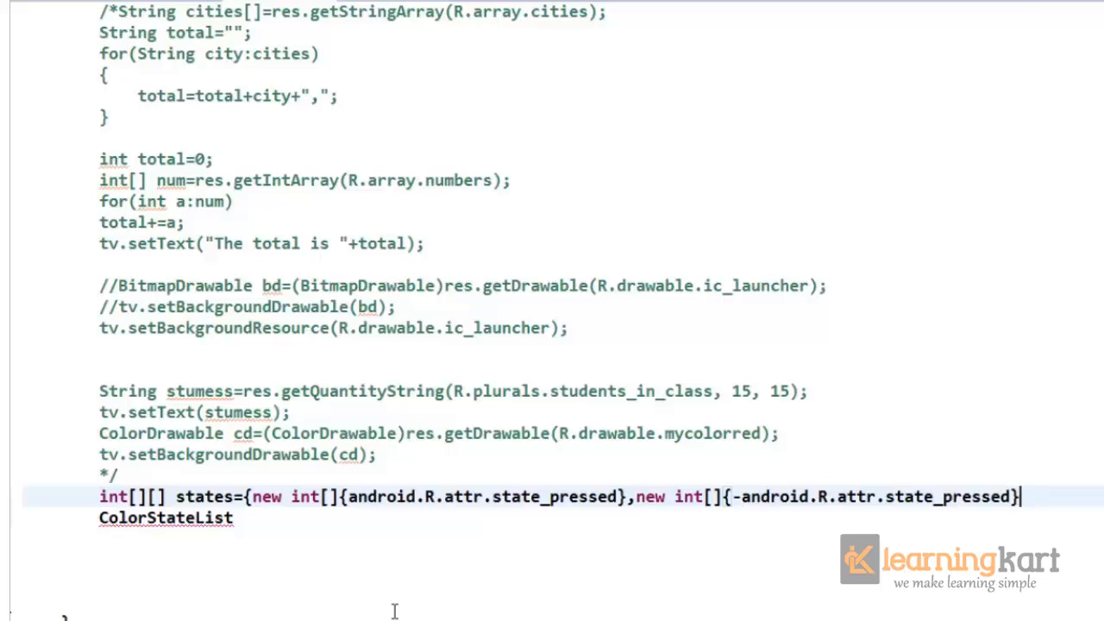
text(};)
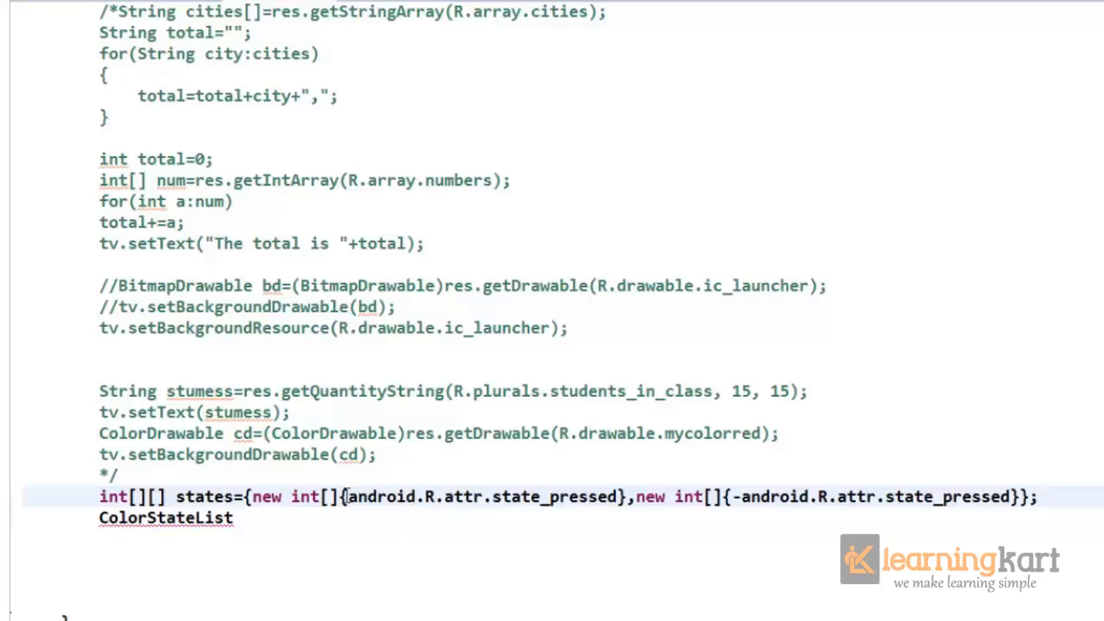
double_click(481, 496)
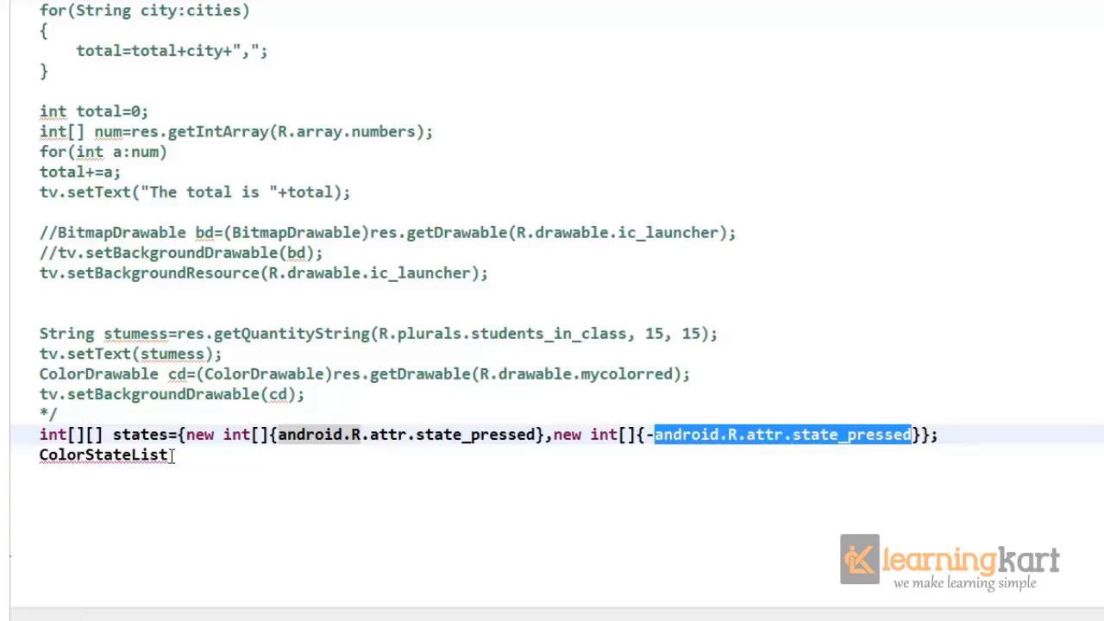
click(988, 443)
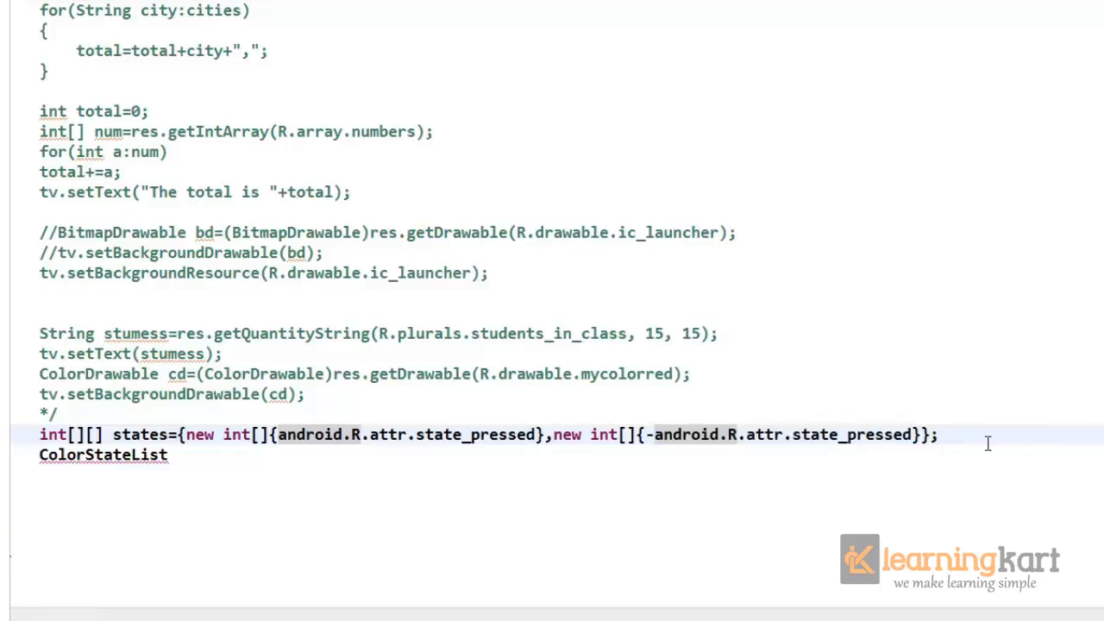
- Declare int colors[]={Color.GREEN, Color.RED}
text(i)
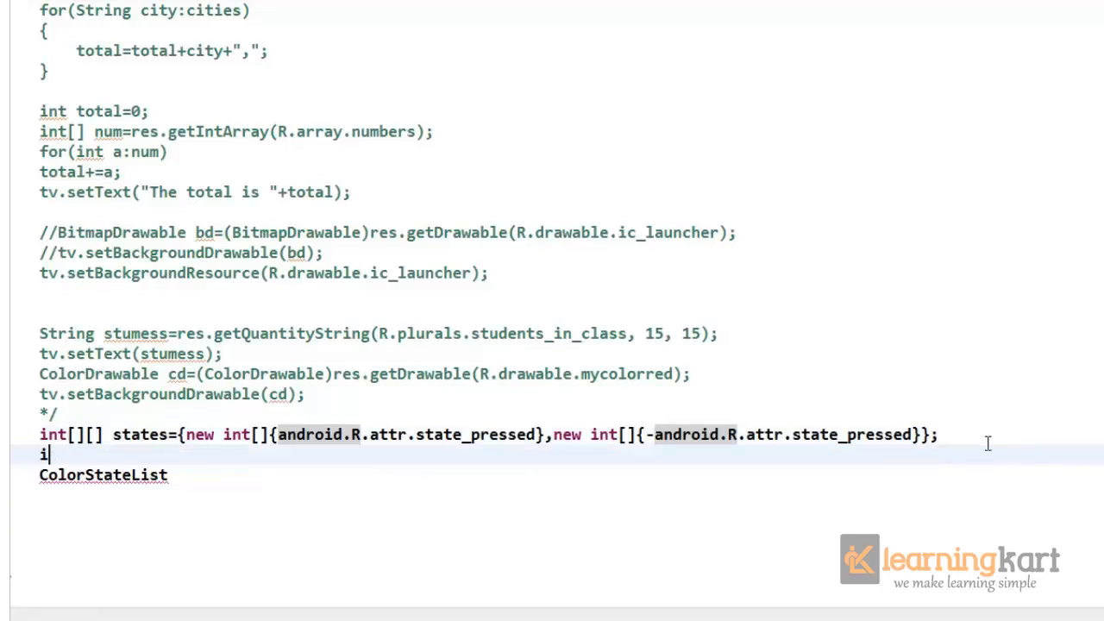
text(nt colors)
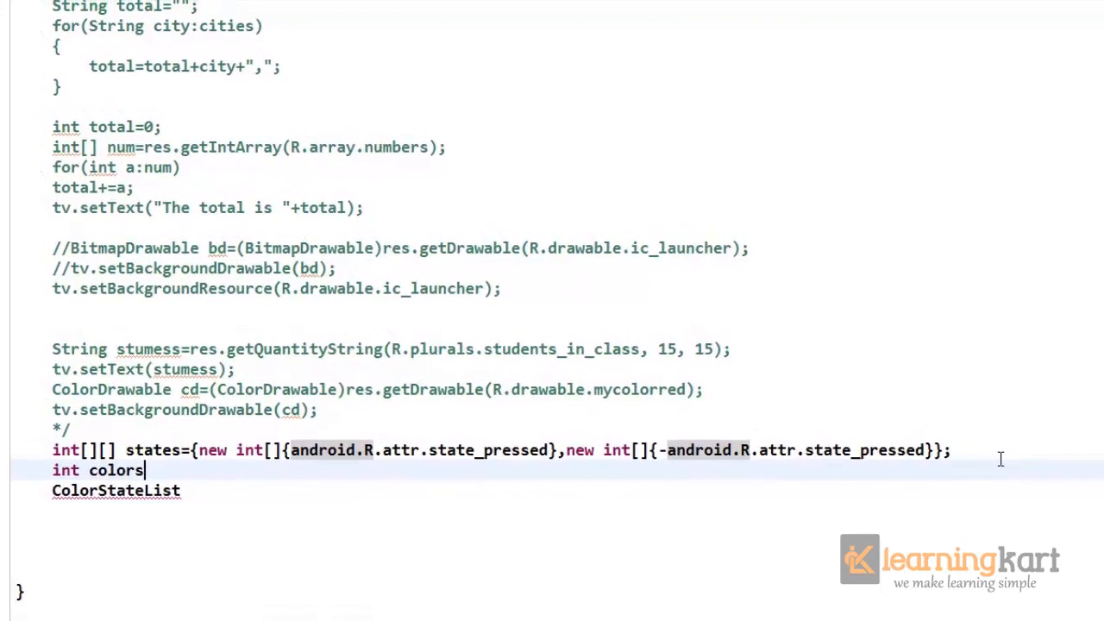
text([]=)
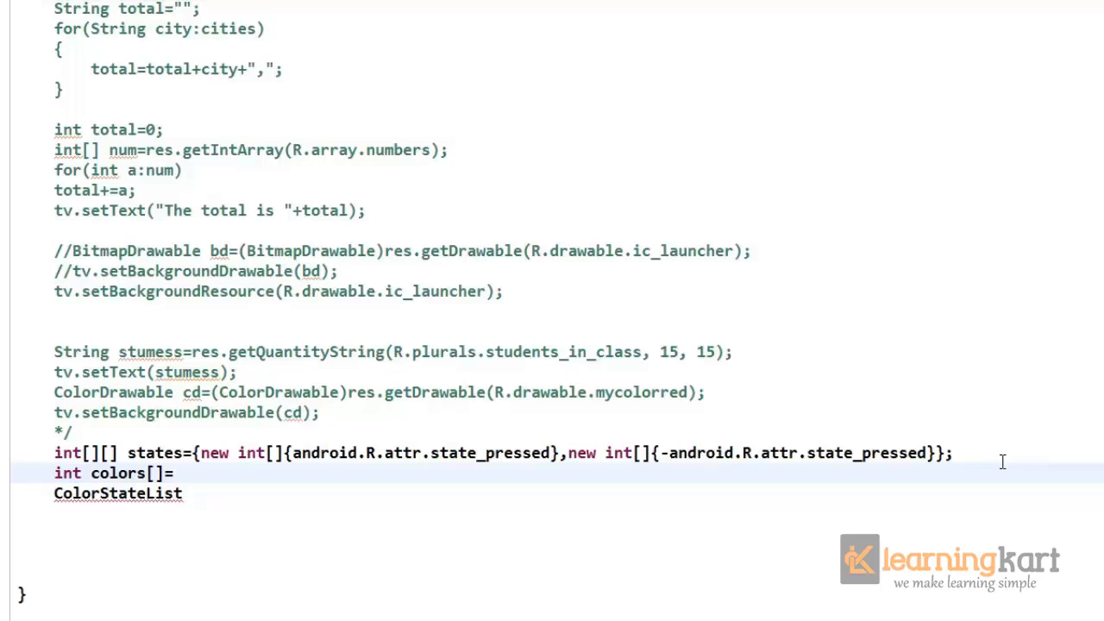
text({Color.)
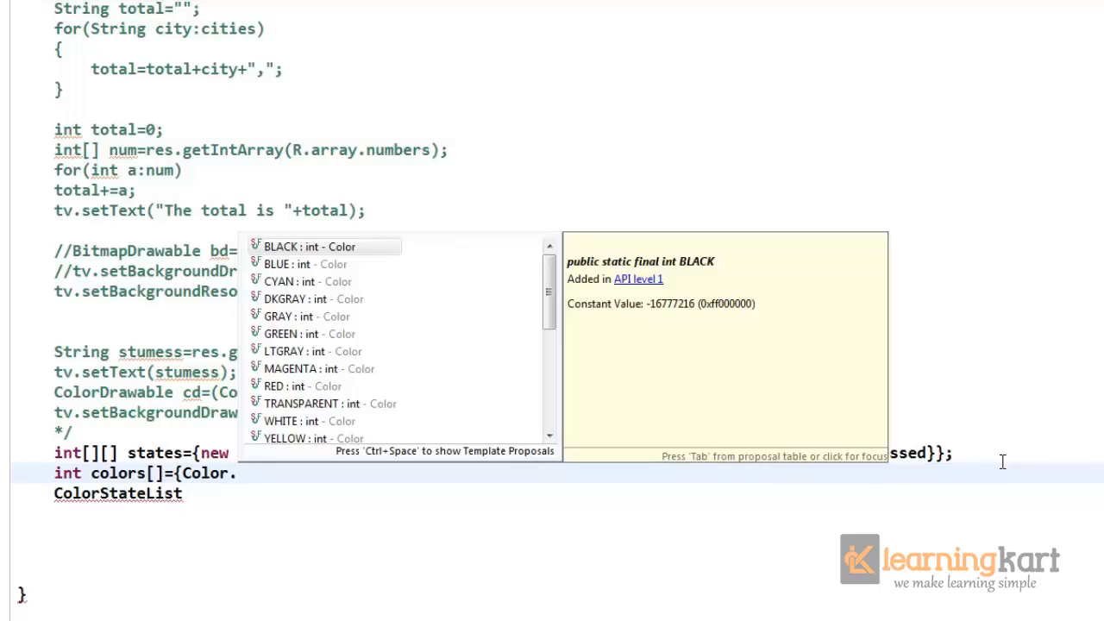
text(g)
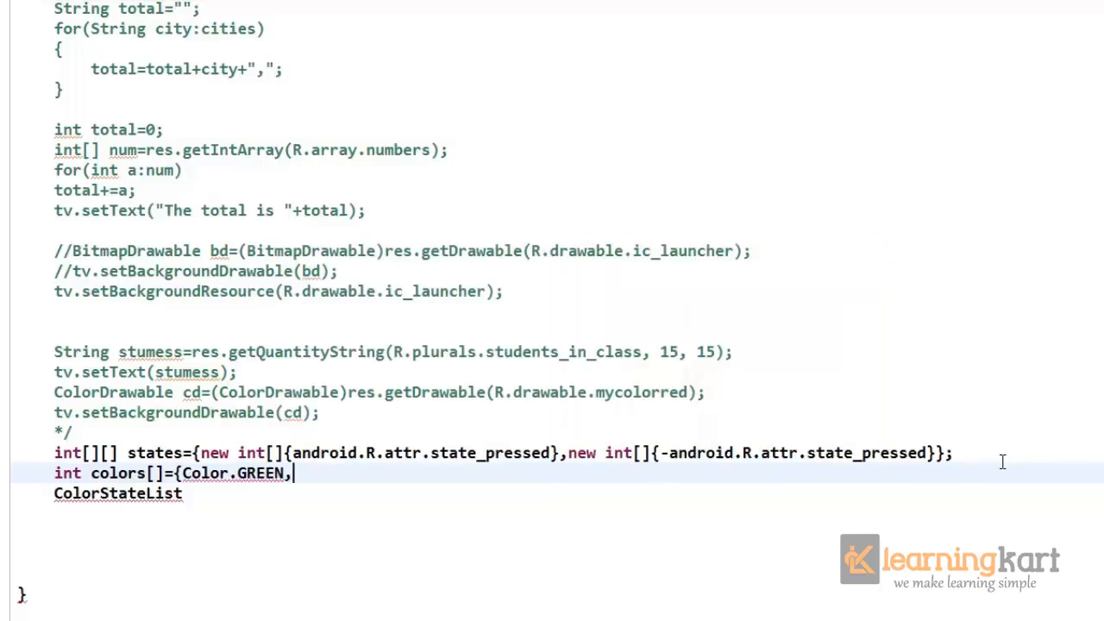
text(Color.)
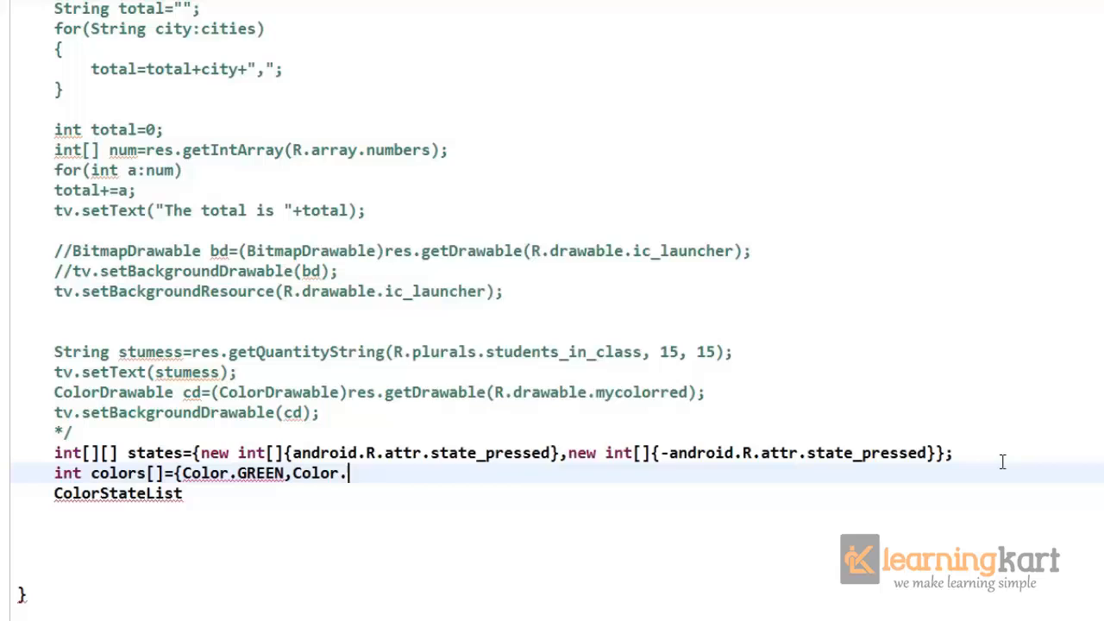
text(r)
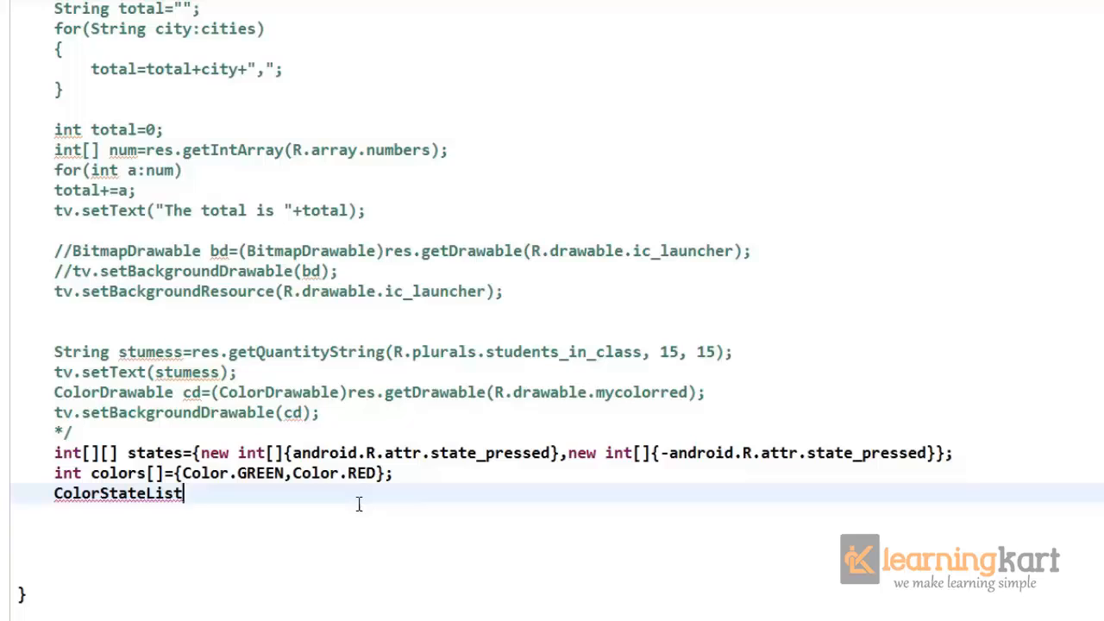
- Build ColorStateList csl=new ColorStateList(states, colors) with autocomplete
text(csl)
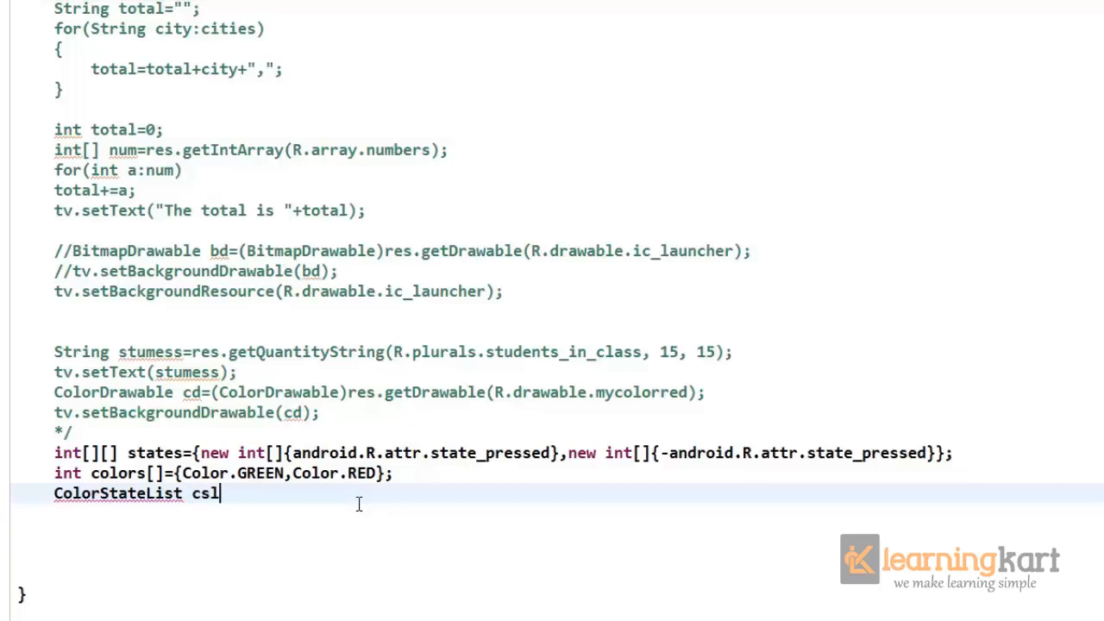
text(=)
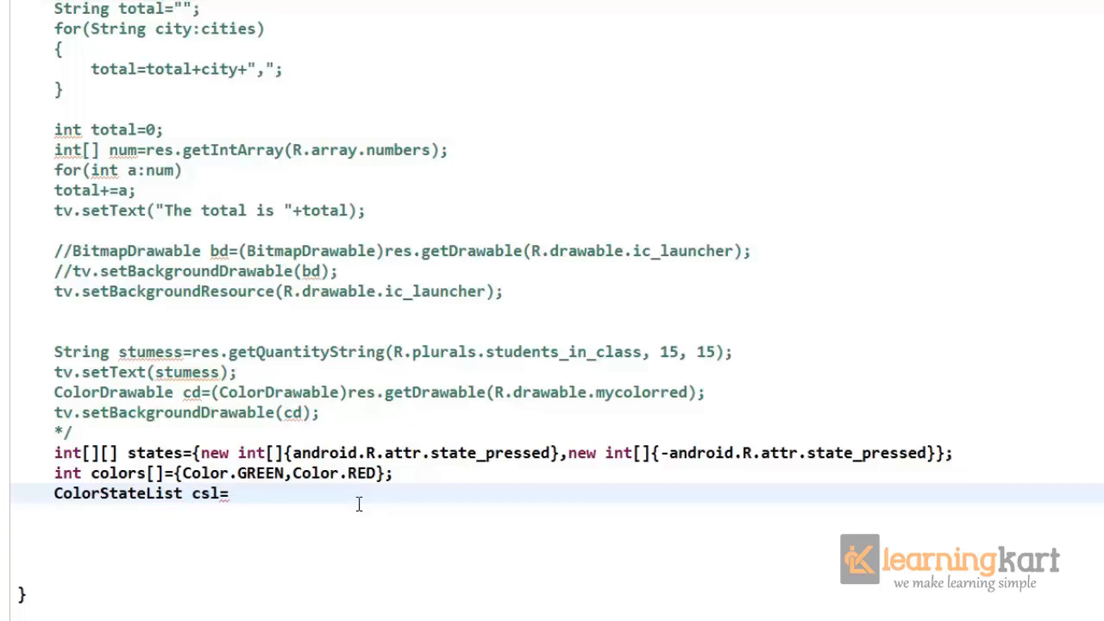
key(ctrl+space)
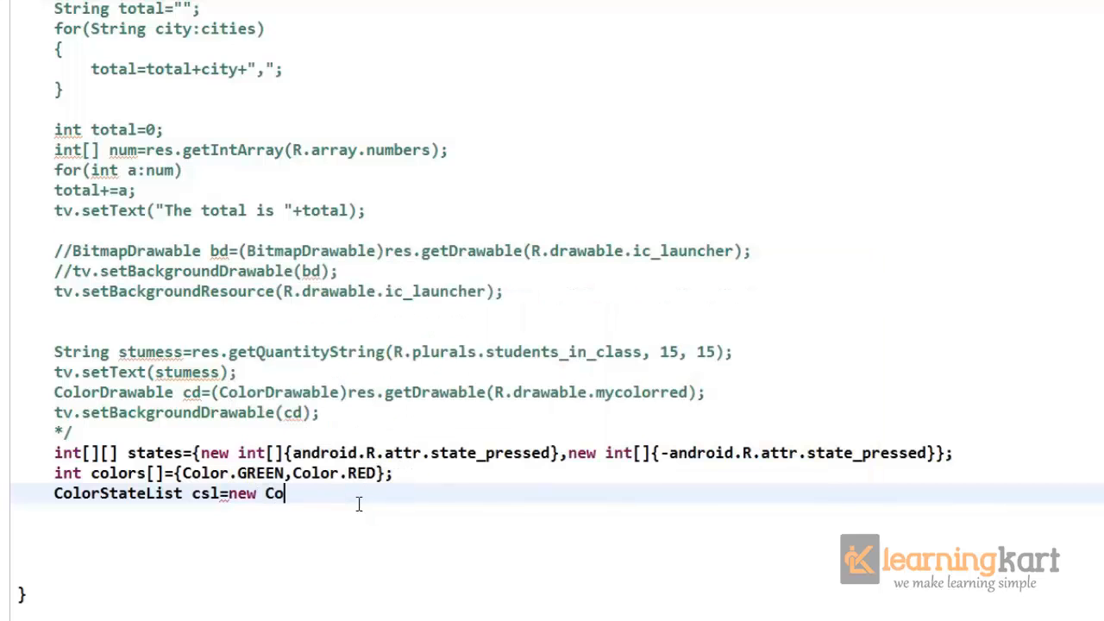
text(Co)
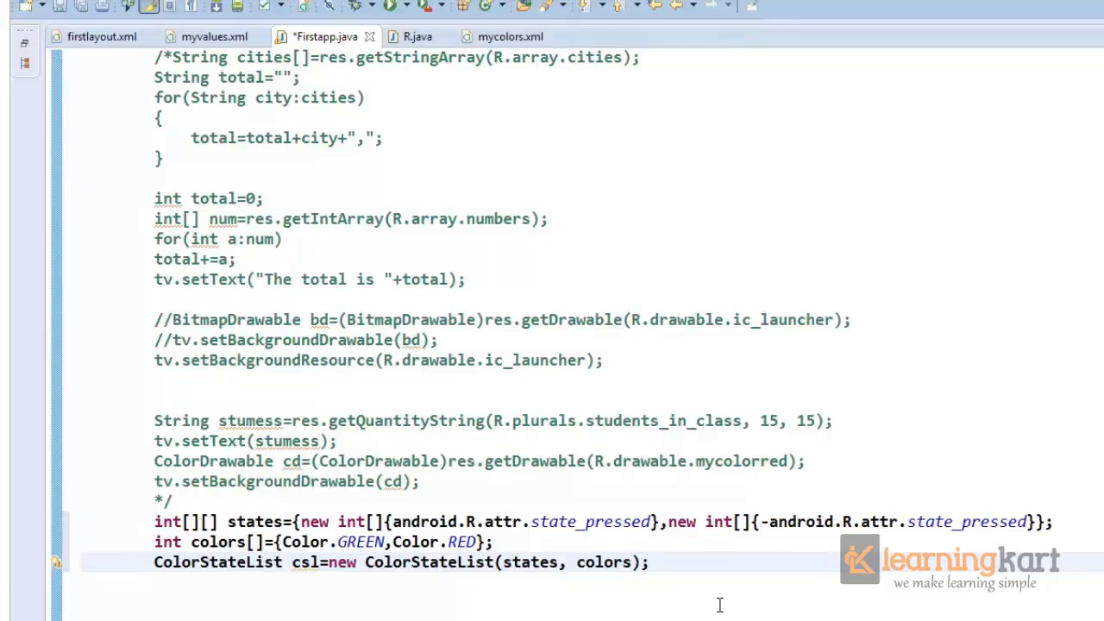
- Declare Button b=(Button)findViewById(R.id.button1), confirming the id in firstlayout.xml
text(t)
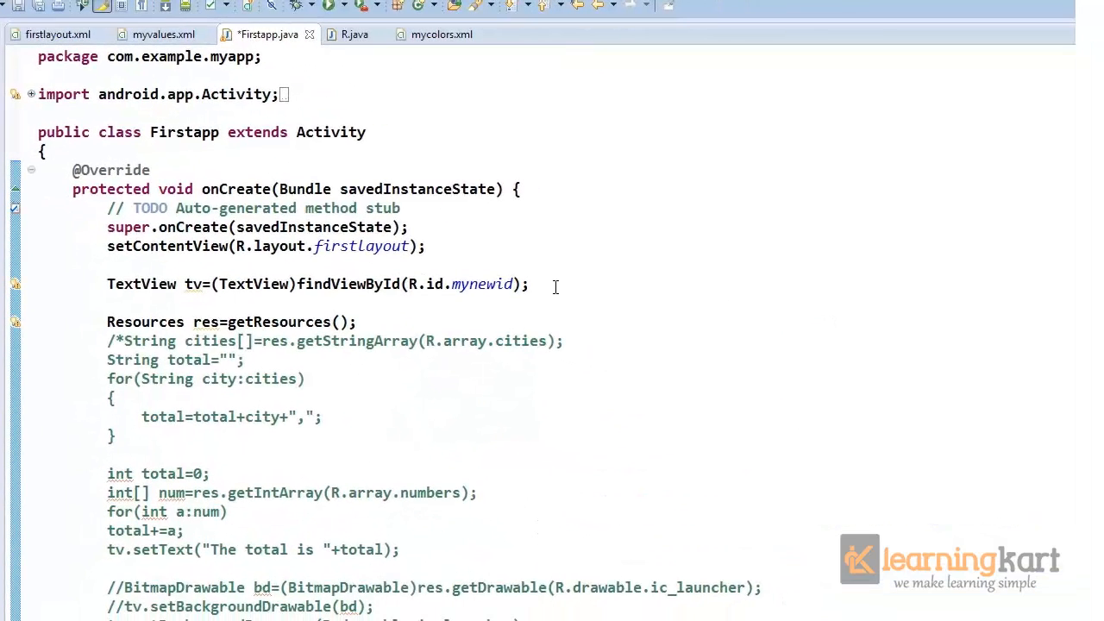
text(Buttton b=(Button)findViewById(id)
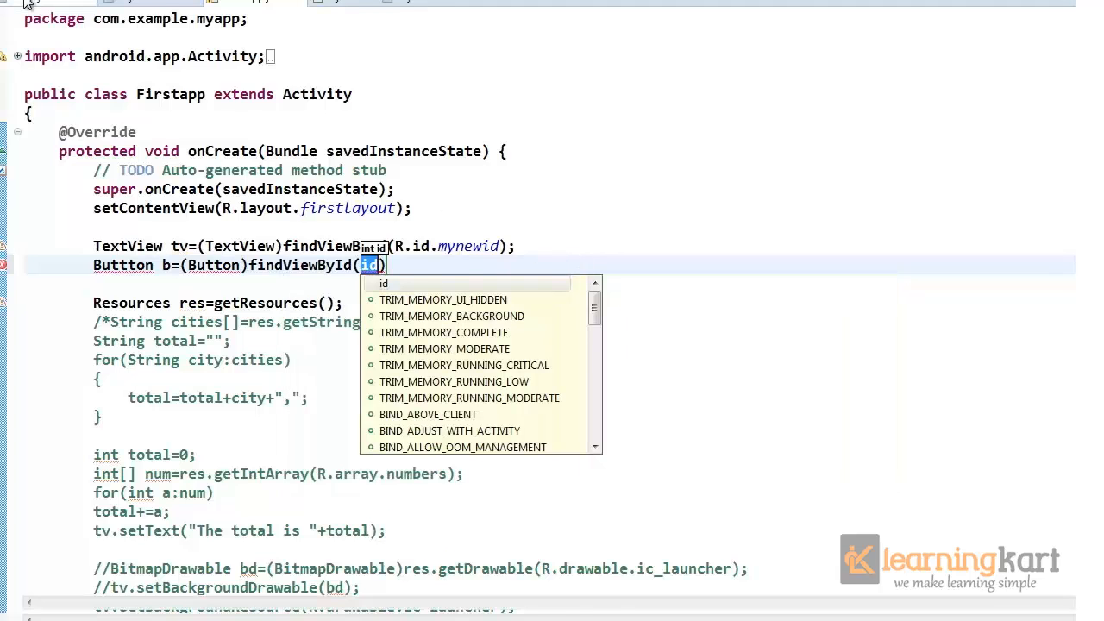
click(76, 41)
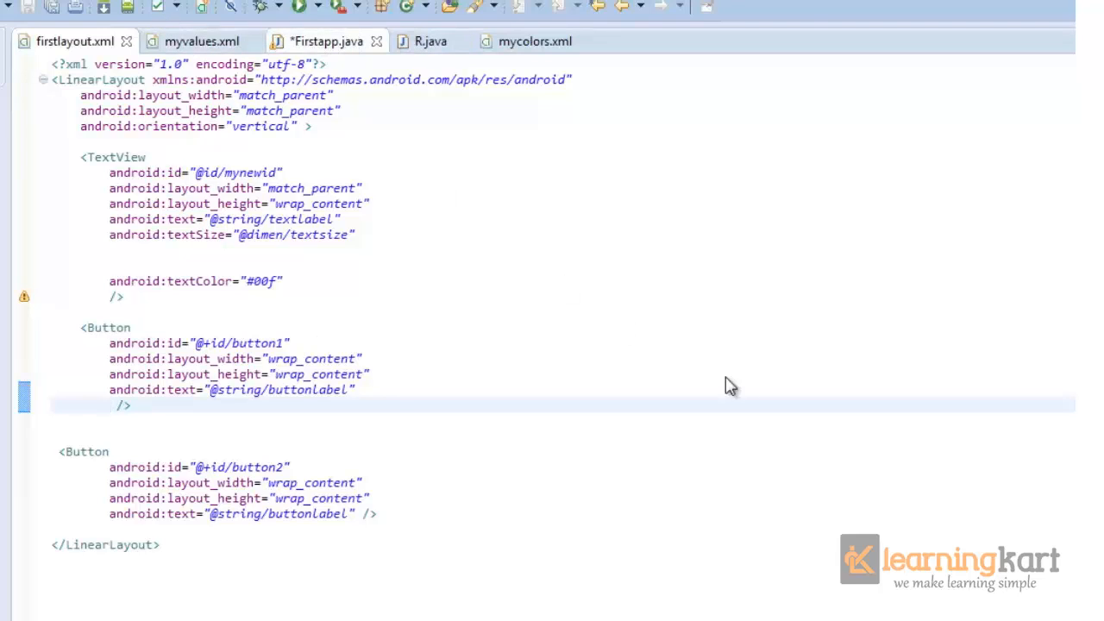
click(326, 41)
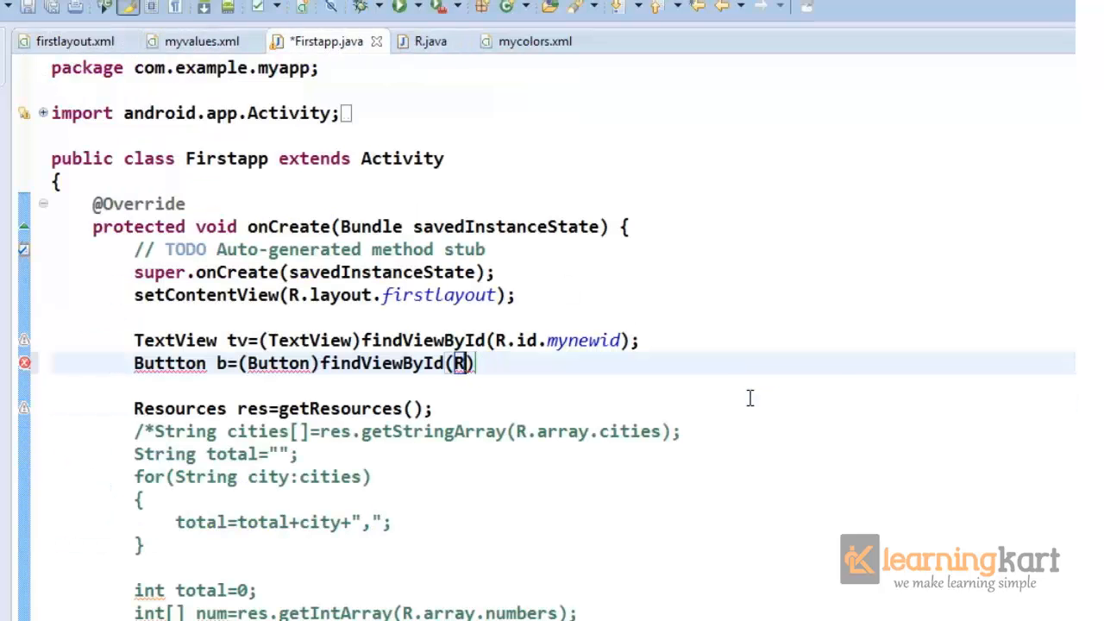
text(.id.button1)
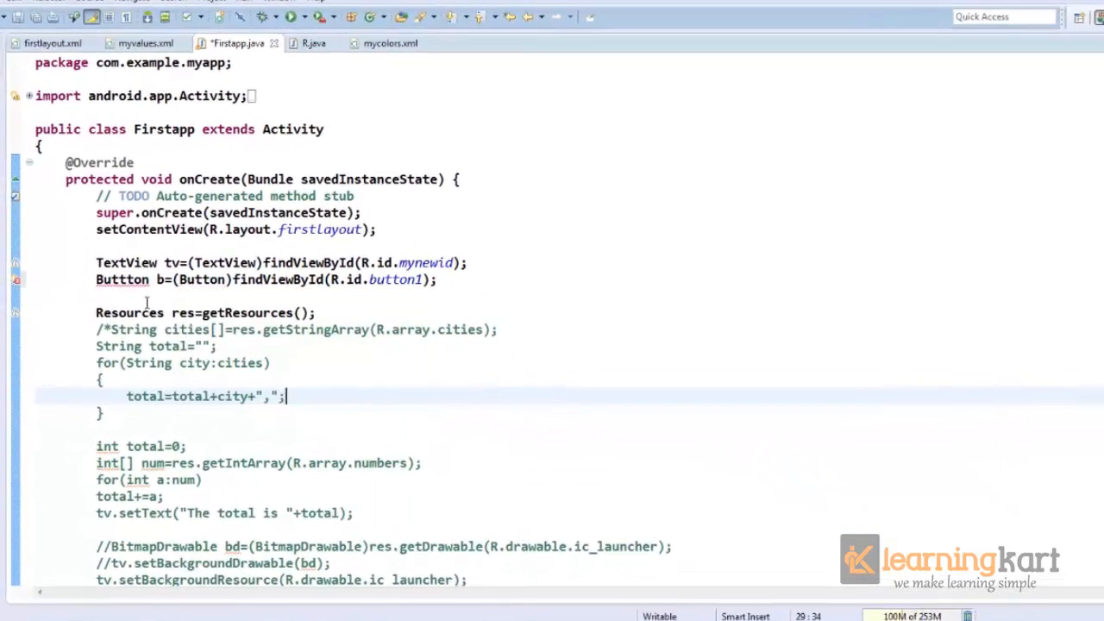
- Add b.setTextColor(csl); below the ColorStateList declaration
scroll(down, 3)
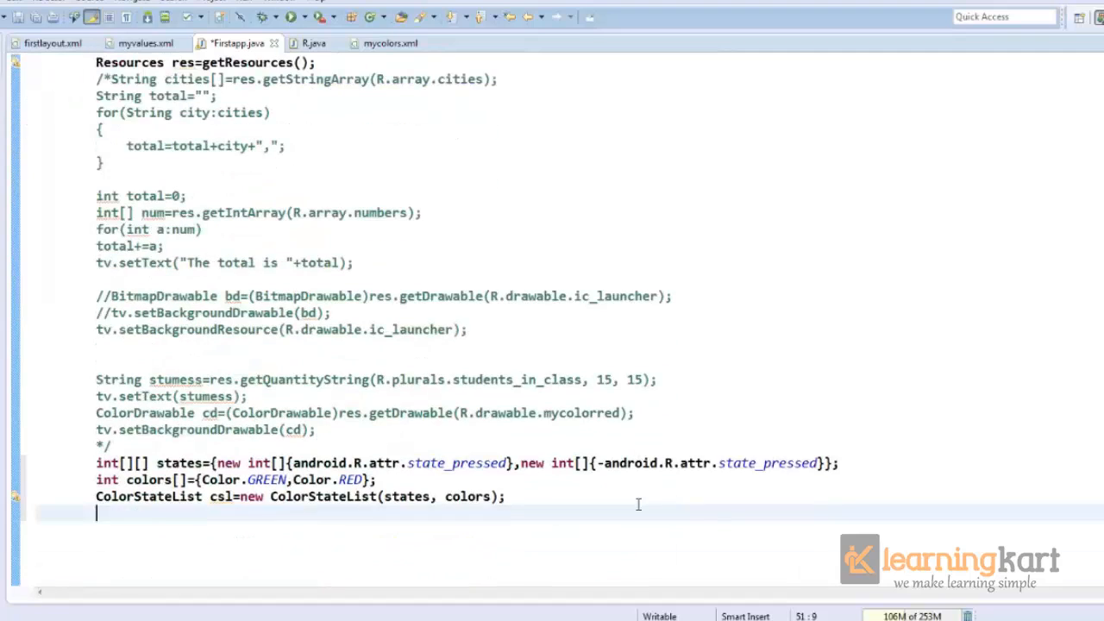
text(b.setTextColor(csl);)
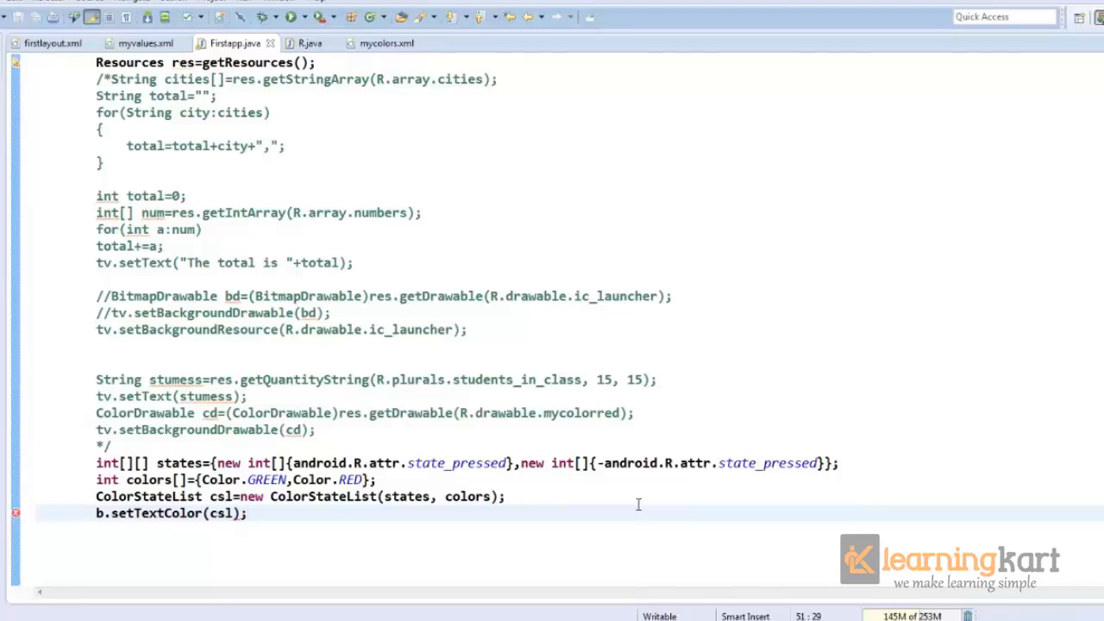
scroll(down, 3)
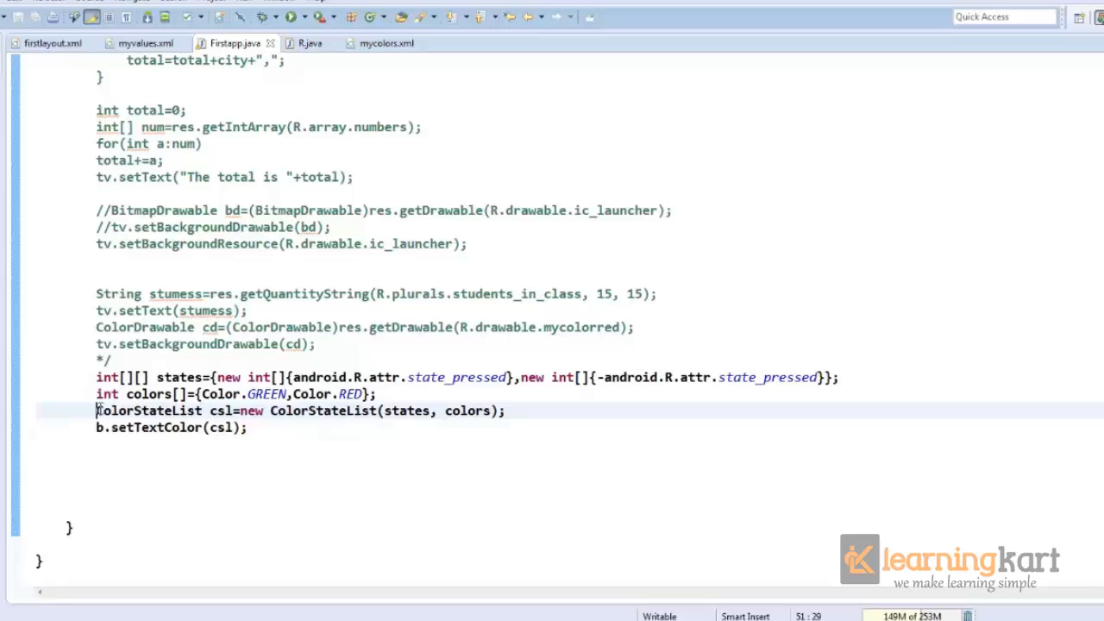
drag(96, 410, 248, 428)
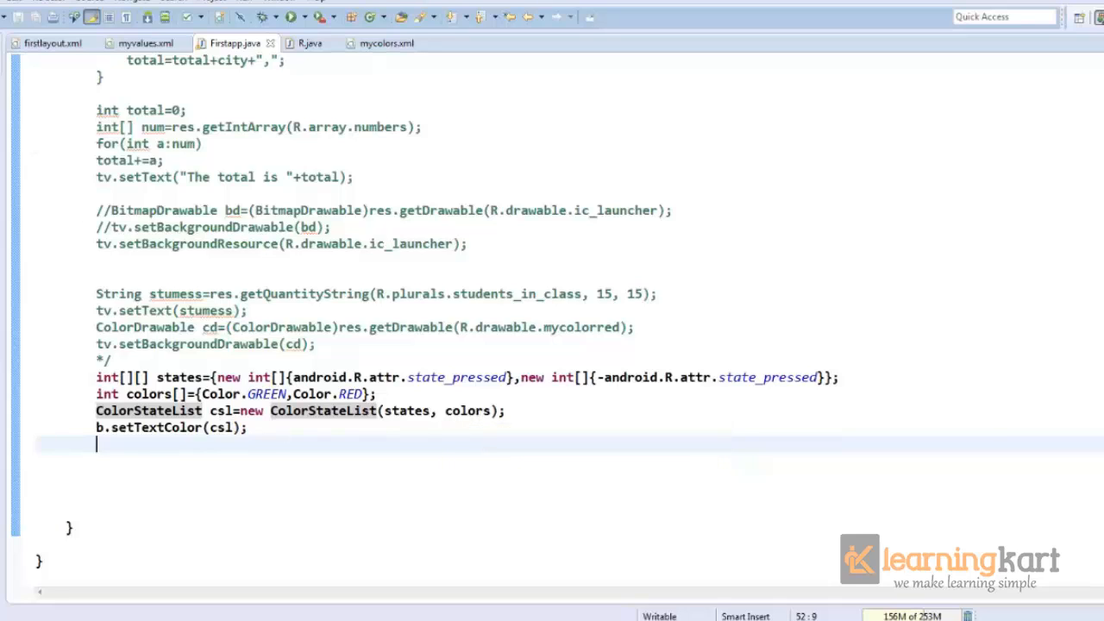
- Run the myapp project as an Android Application from its Package Explorer context menu
right_click(59, 60)
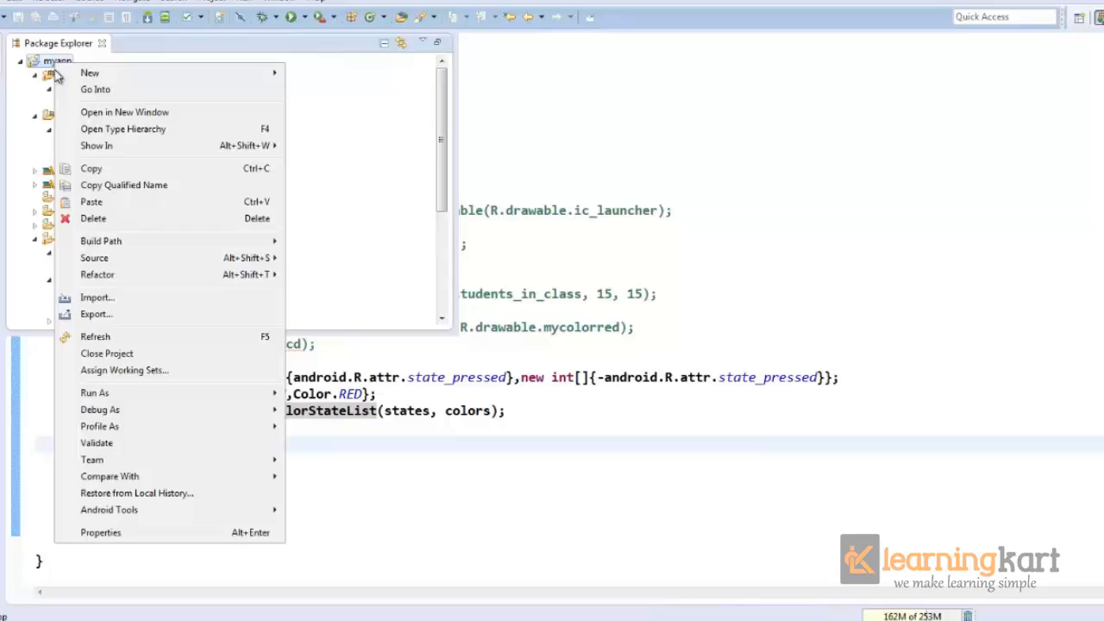
mouse_move(94, 393)
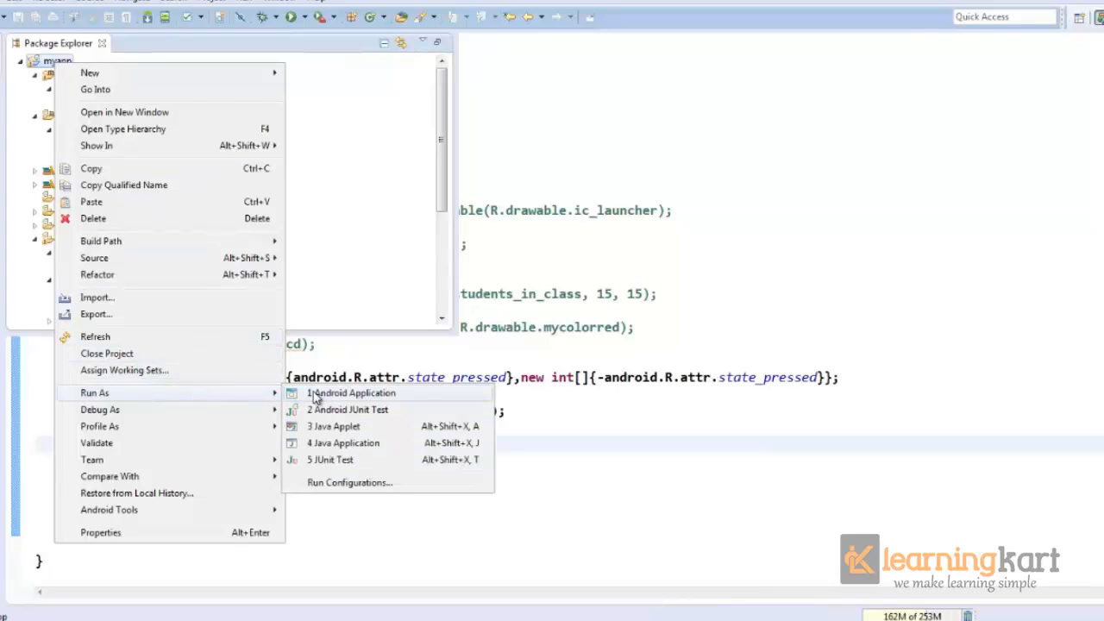
click(351, 393)
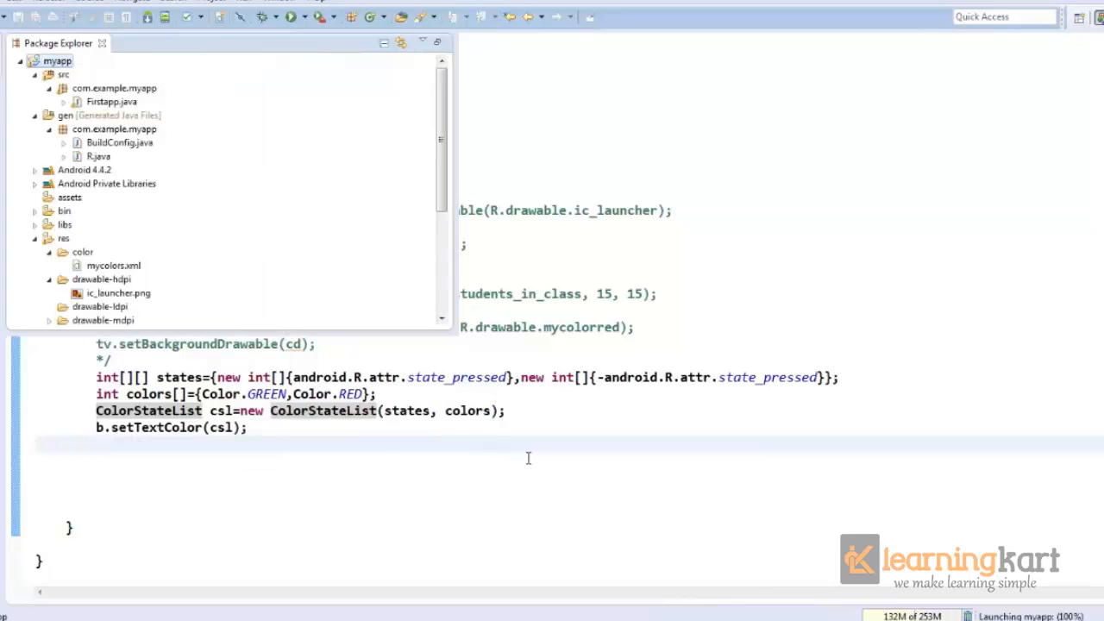